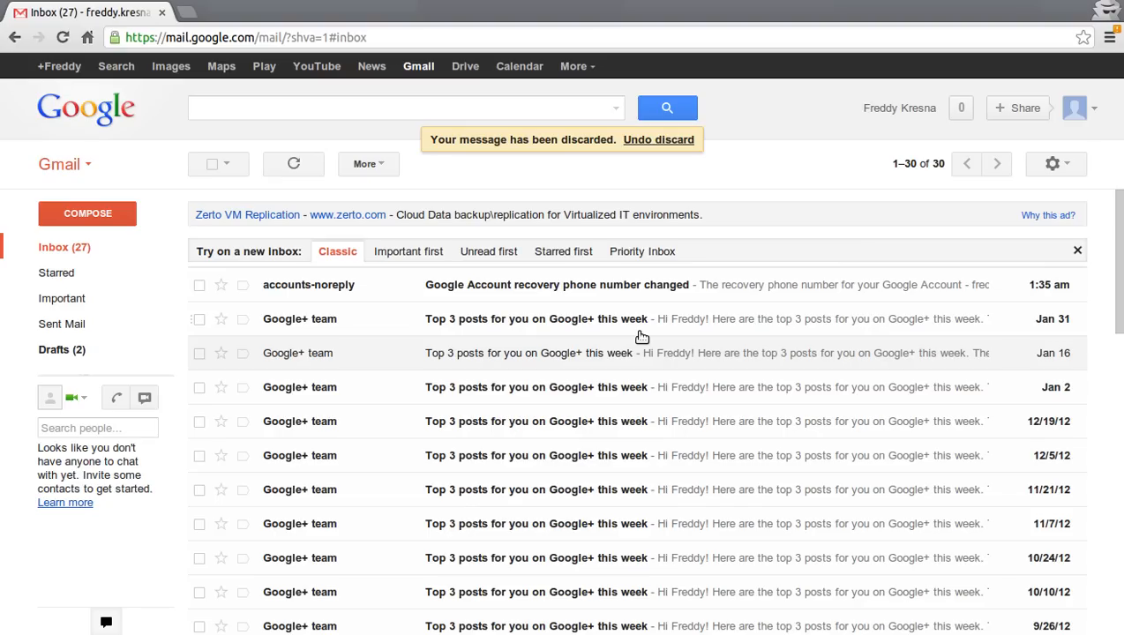
mouse_move(164, 214)
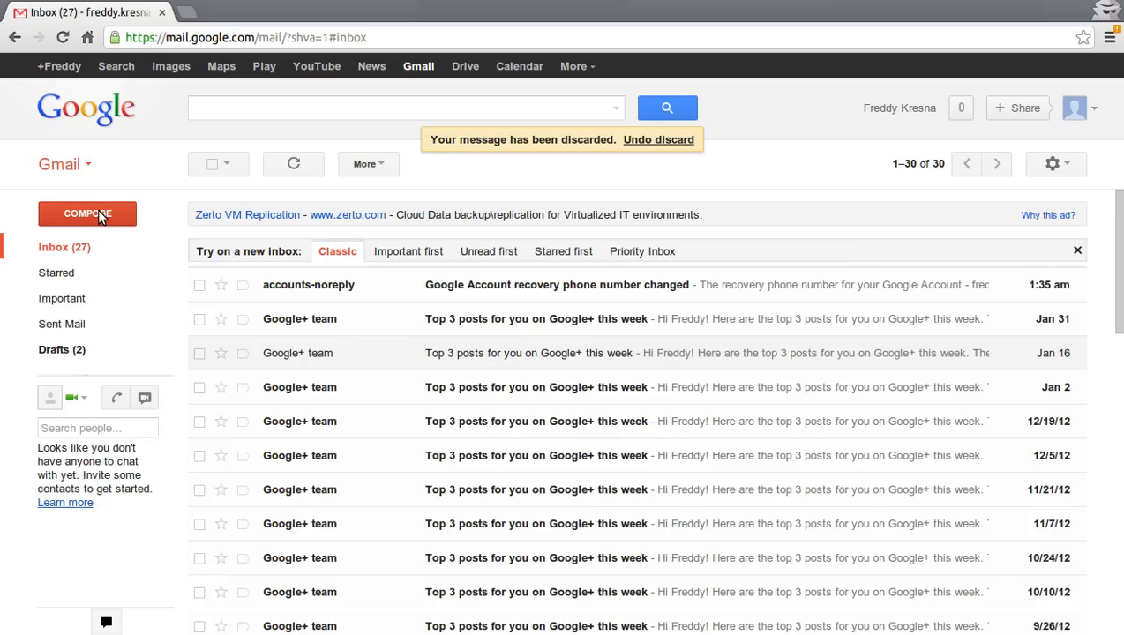
left_click(87, 213)
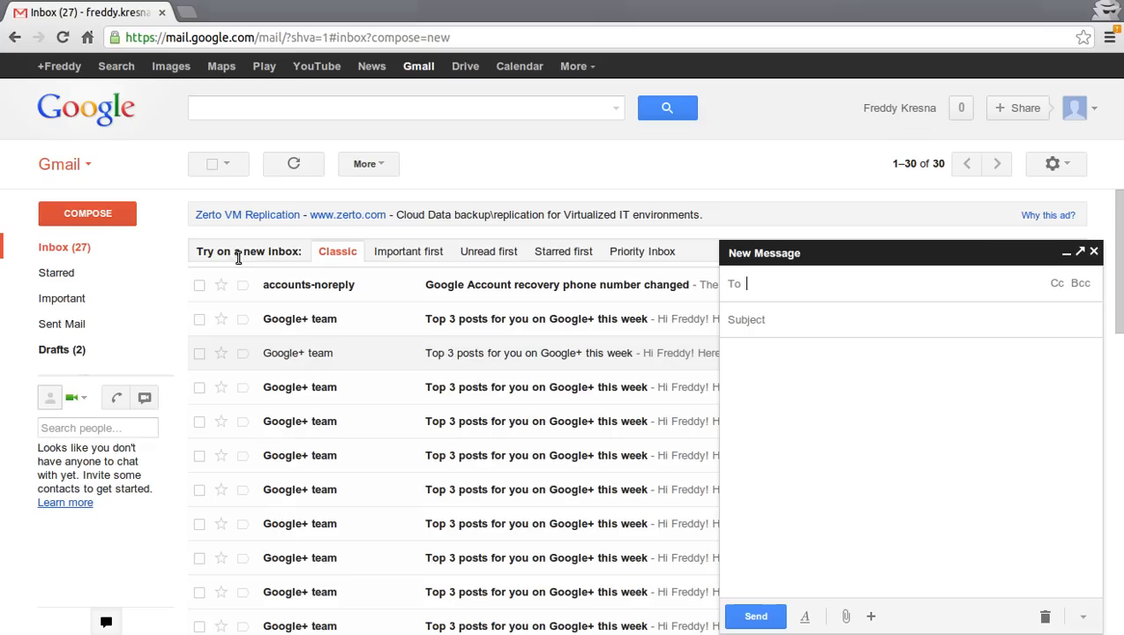
mouse_move(826, 288)
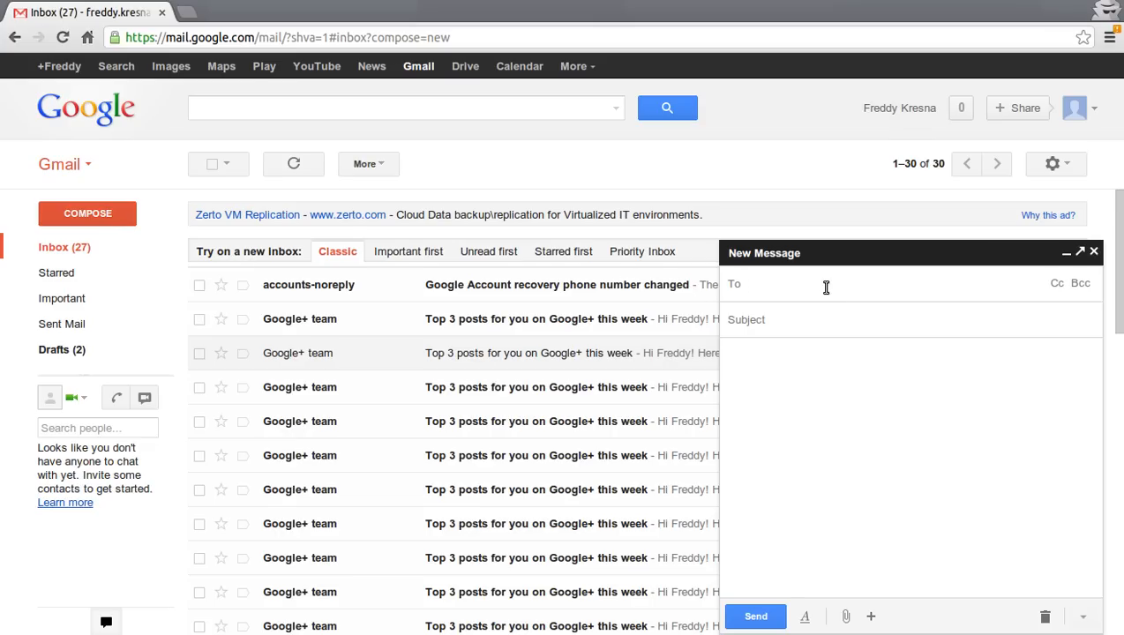
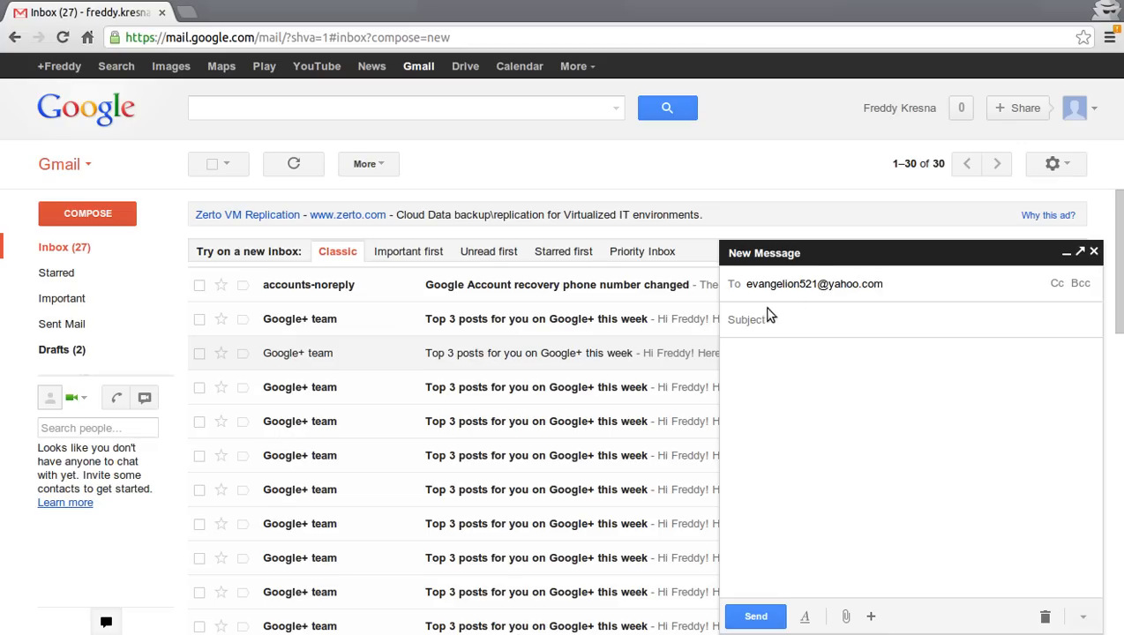
mouse_move(734, 284)
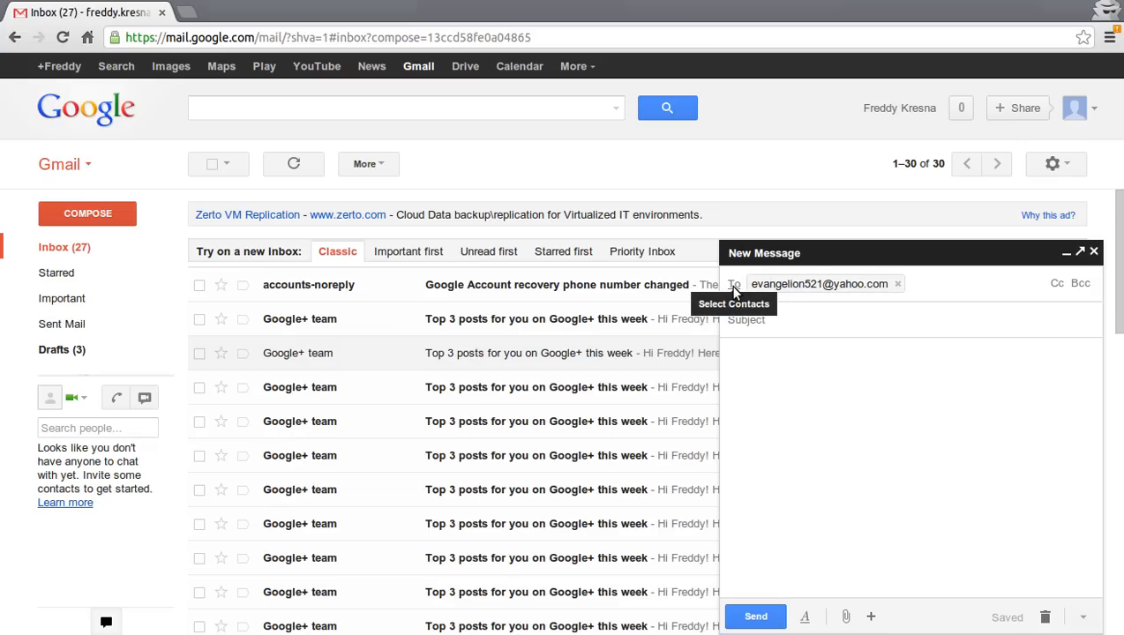
left_click(733, 302)
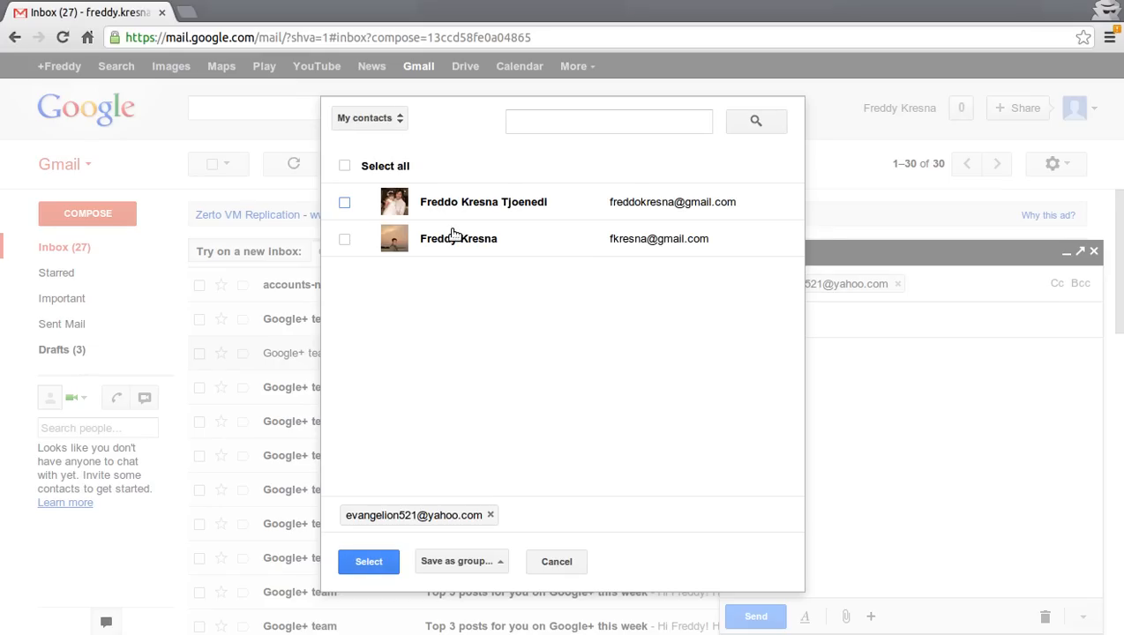
left_click(344, 202)
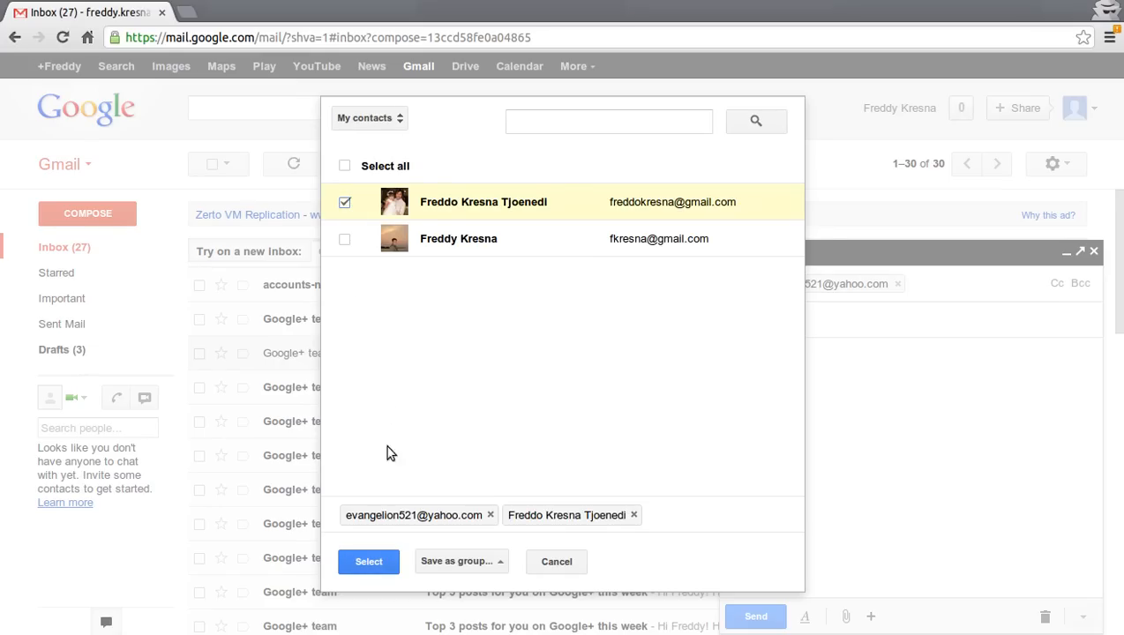
left_click(367, 562)
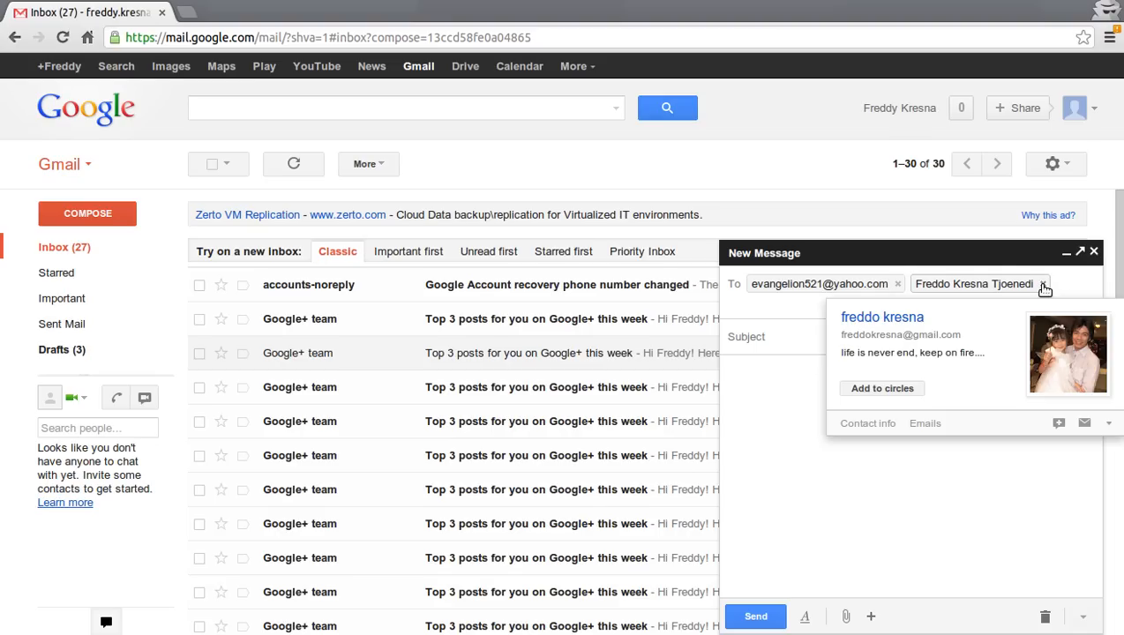
left_click(1044, 283)
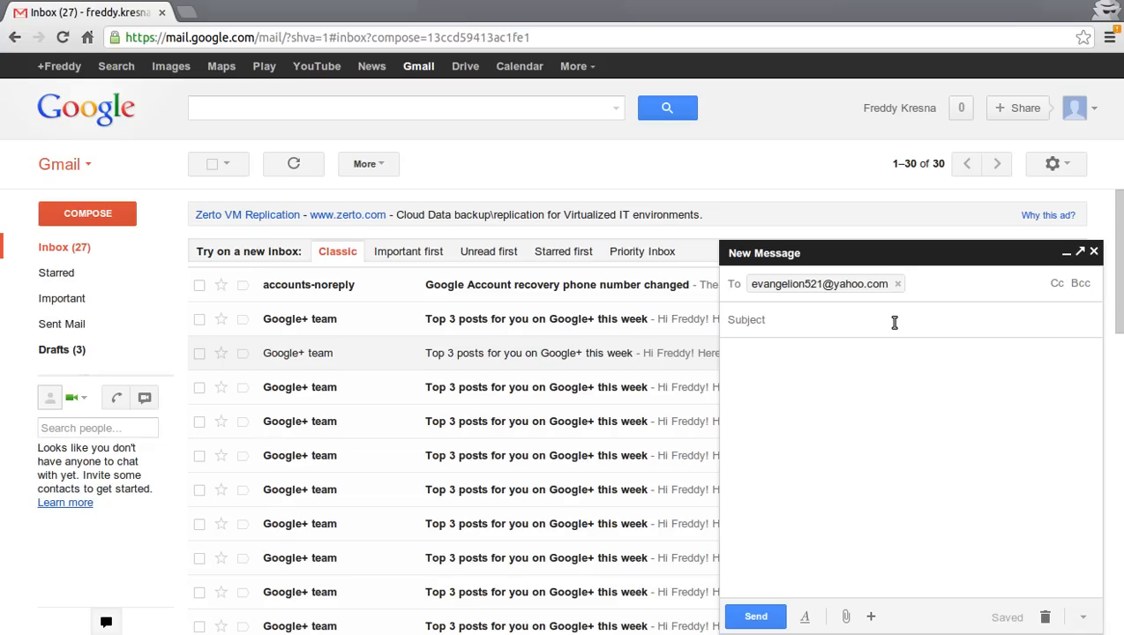
Open the Cc field to add a carbon-copy recipient
left_click(913, 283)
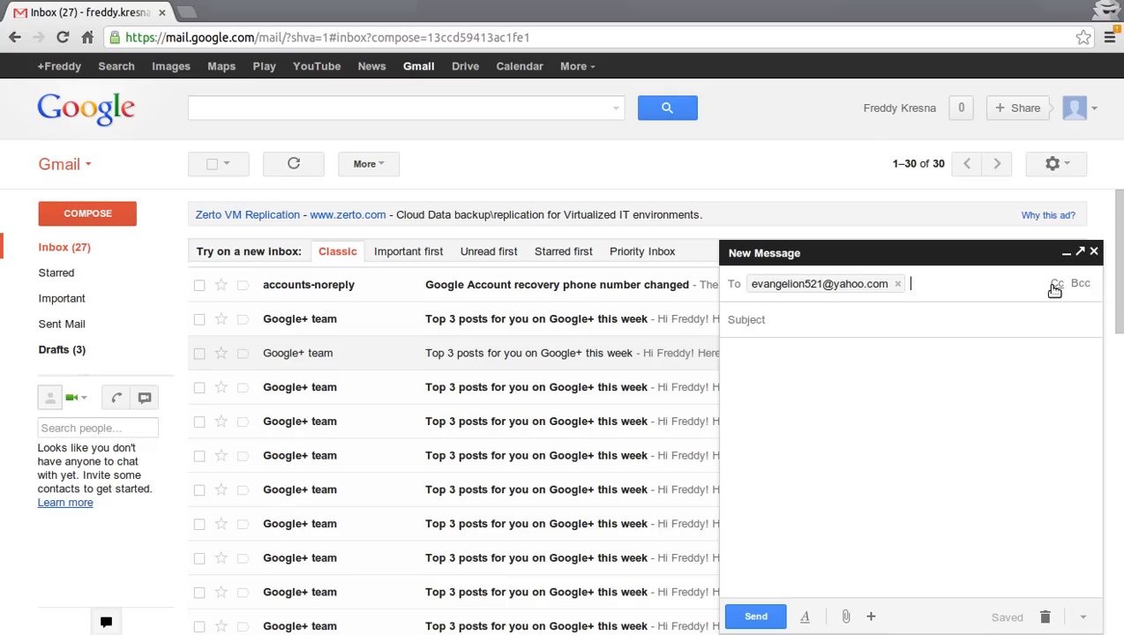
mouse_move(1057, 283)
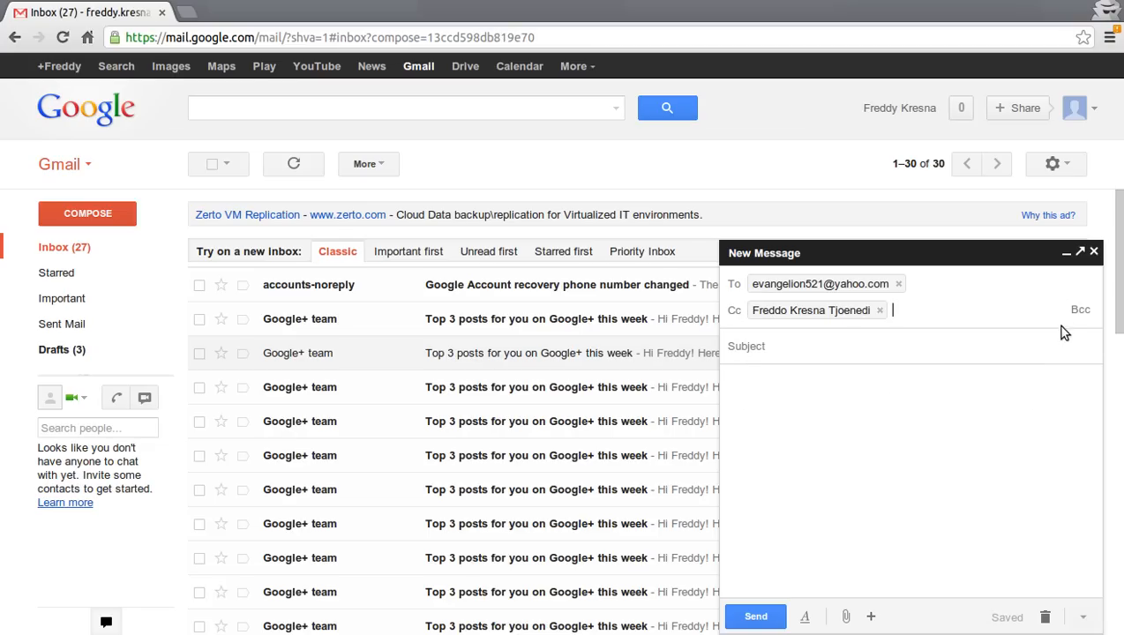
mouse_move(1081, 309)
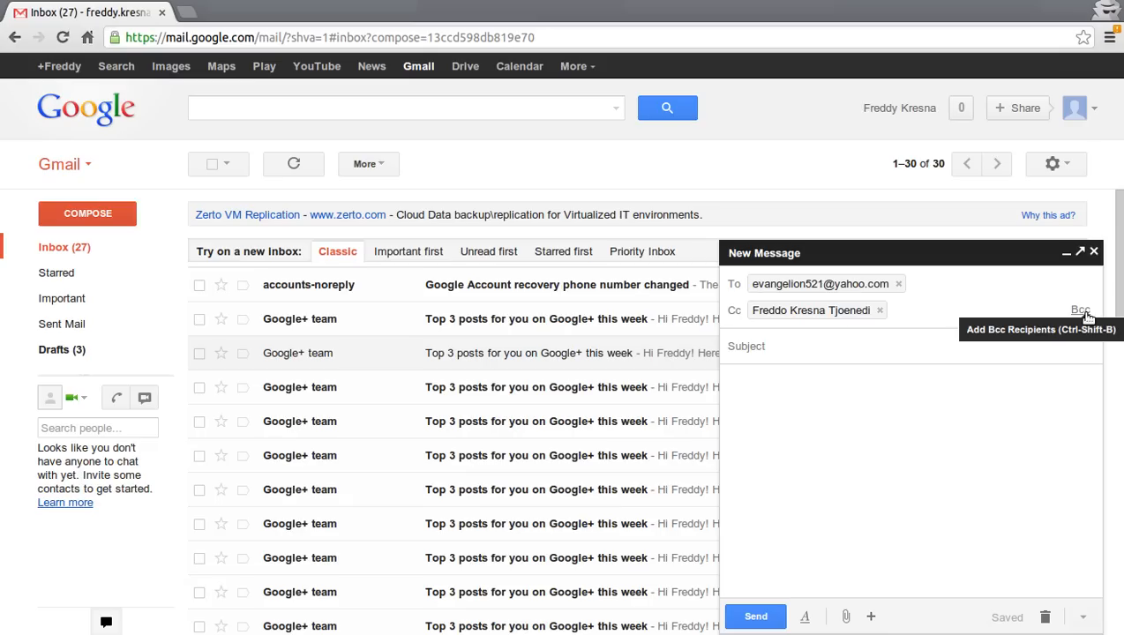
Add Bcc contact fkresn, subject 'My Subject' and body text 'Email Content'
left_click(1079, 310)
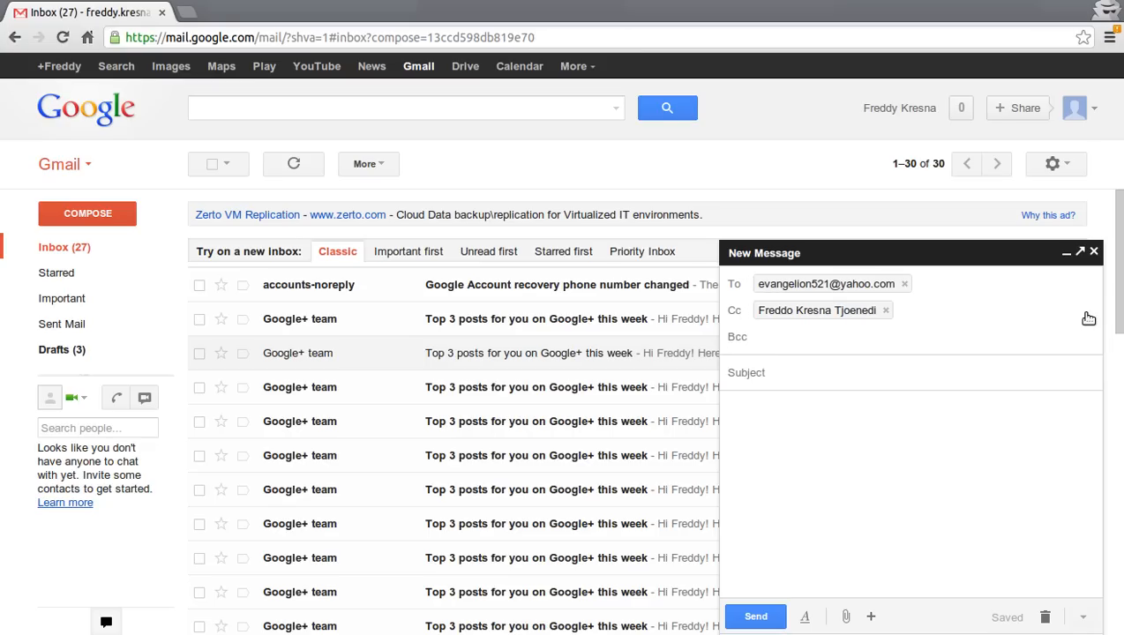
type("fkresn")
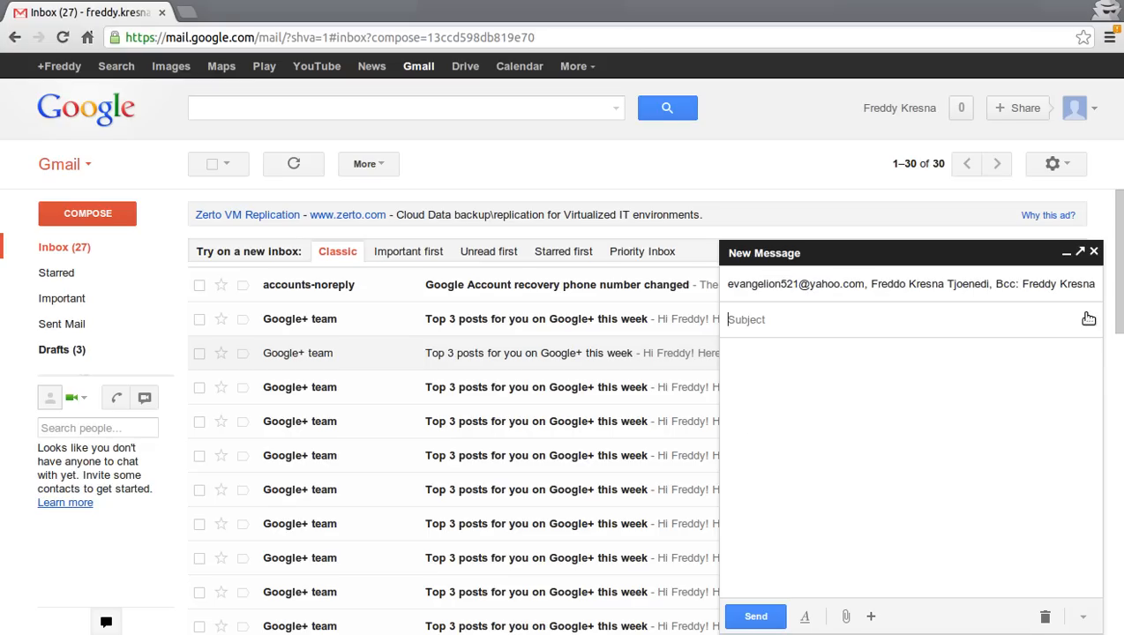
type("My Subject")
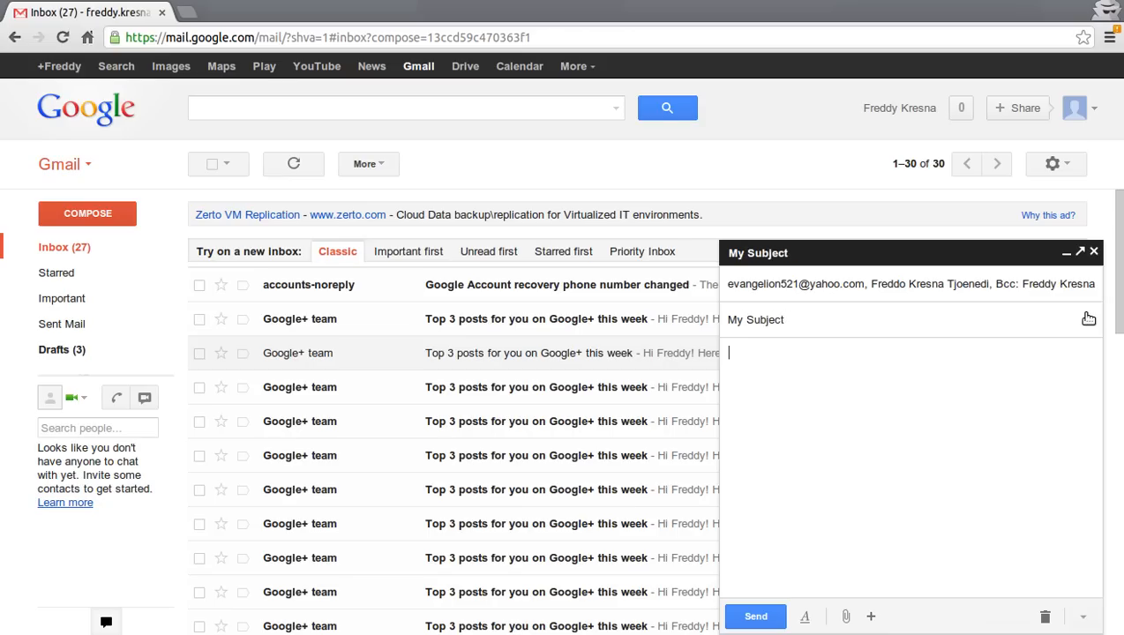
type("Email Con")
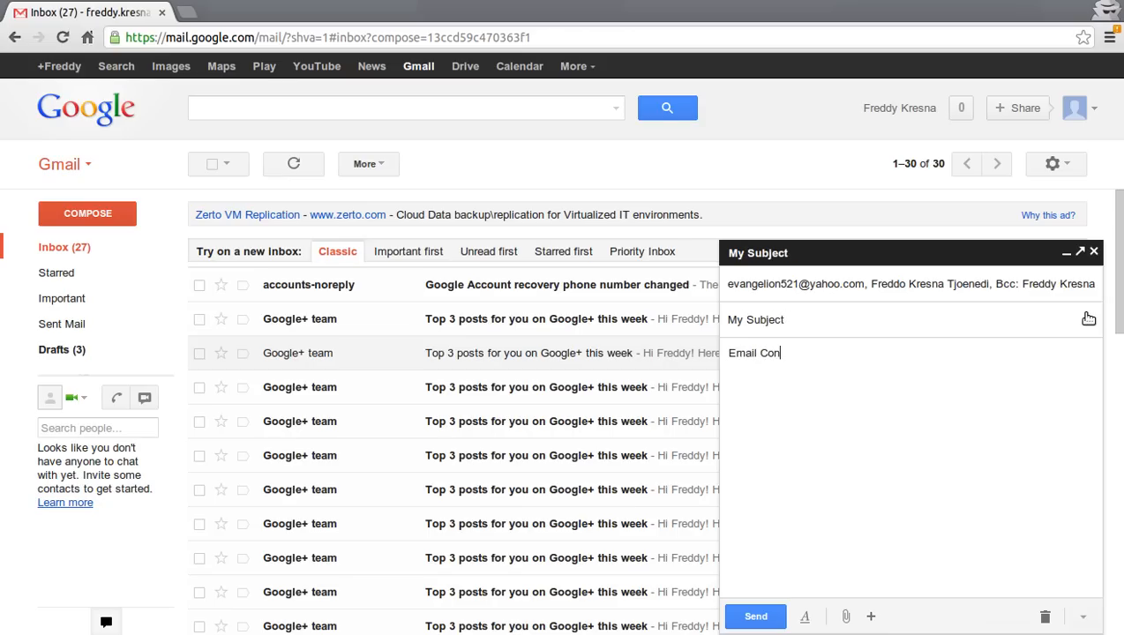
type("tent")
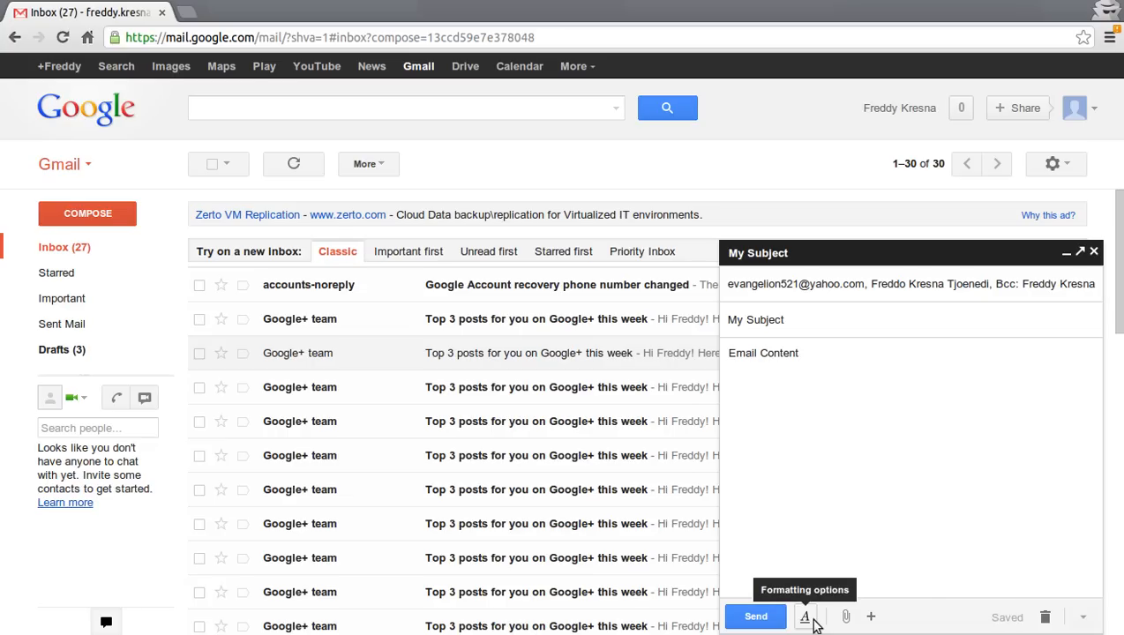
Format the word 'Email' in Garamond at Huge size and underline it
left_click(803, 616)
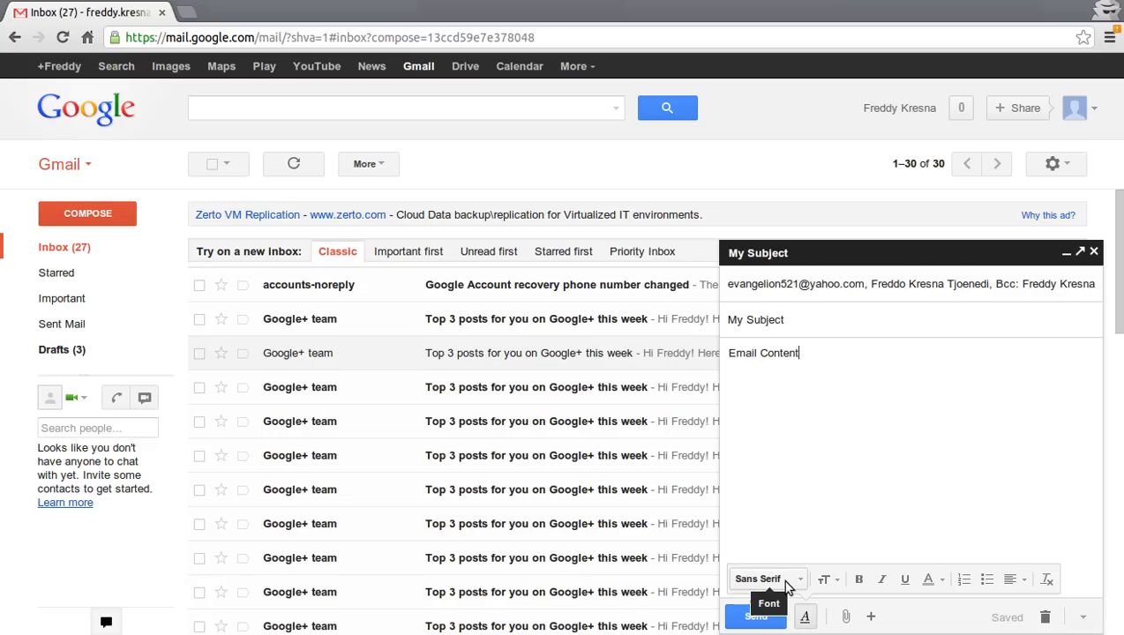
left_click(763, 579)
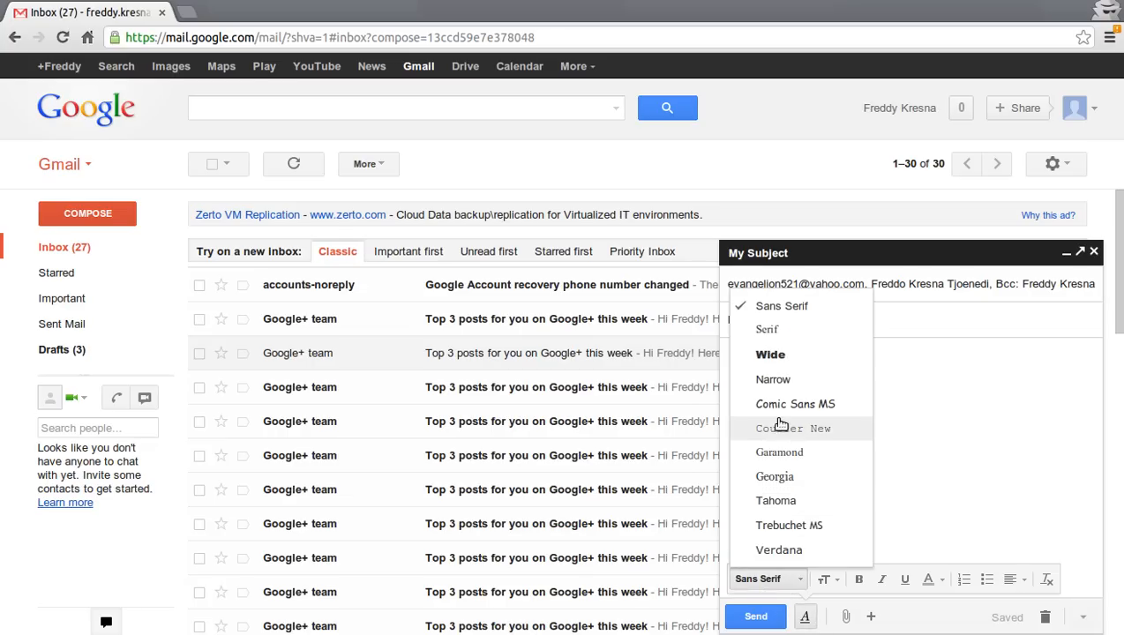
left_click(795, 404)
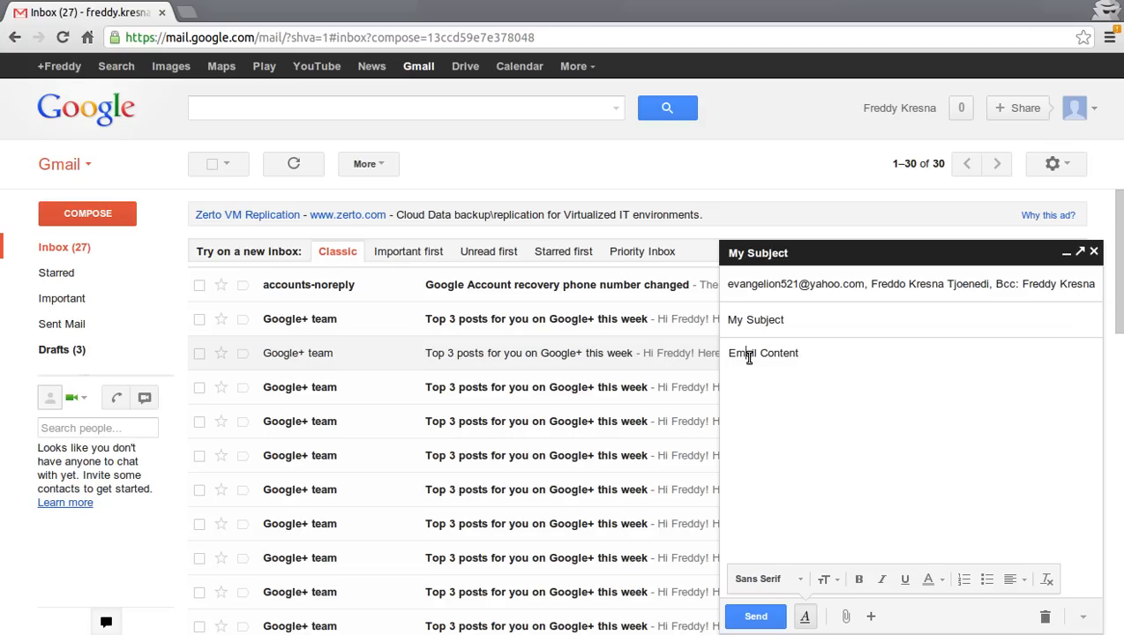
double_click(742, 353)
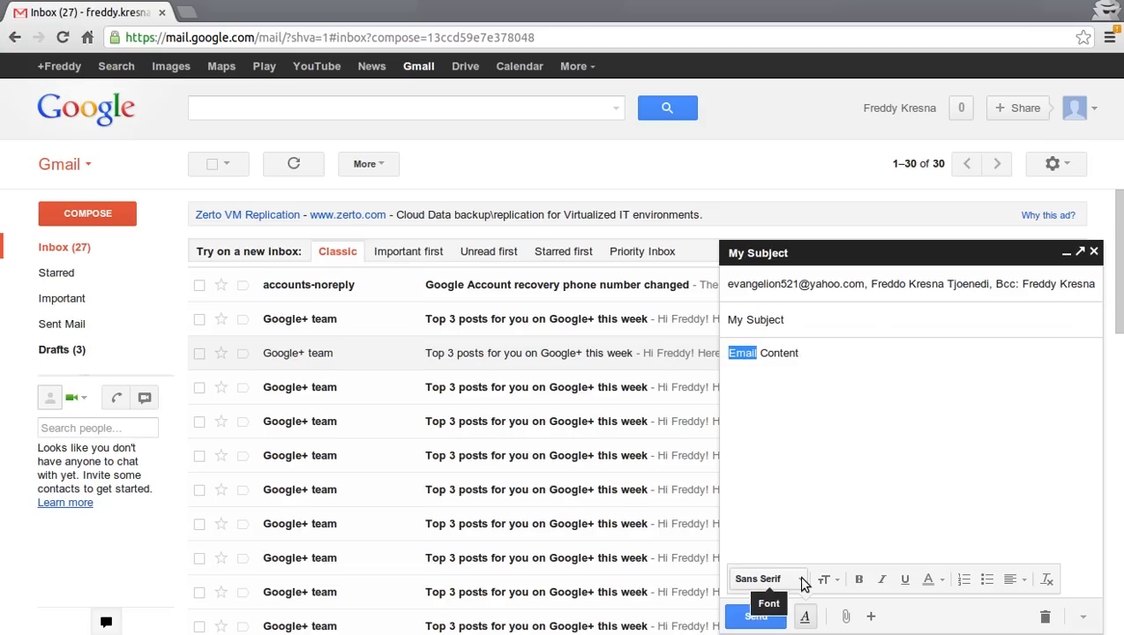
left_click(758, 578)
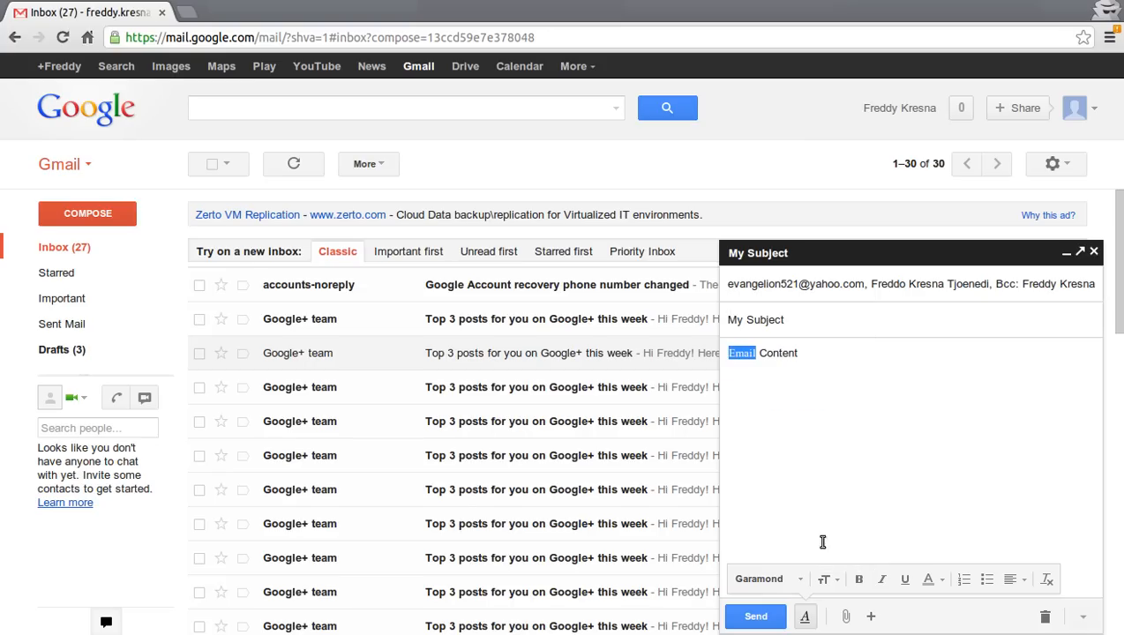
left_click(823, 578)
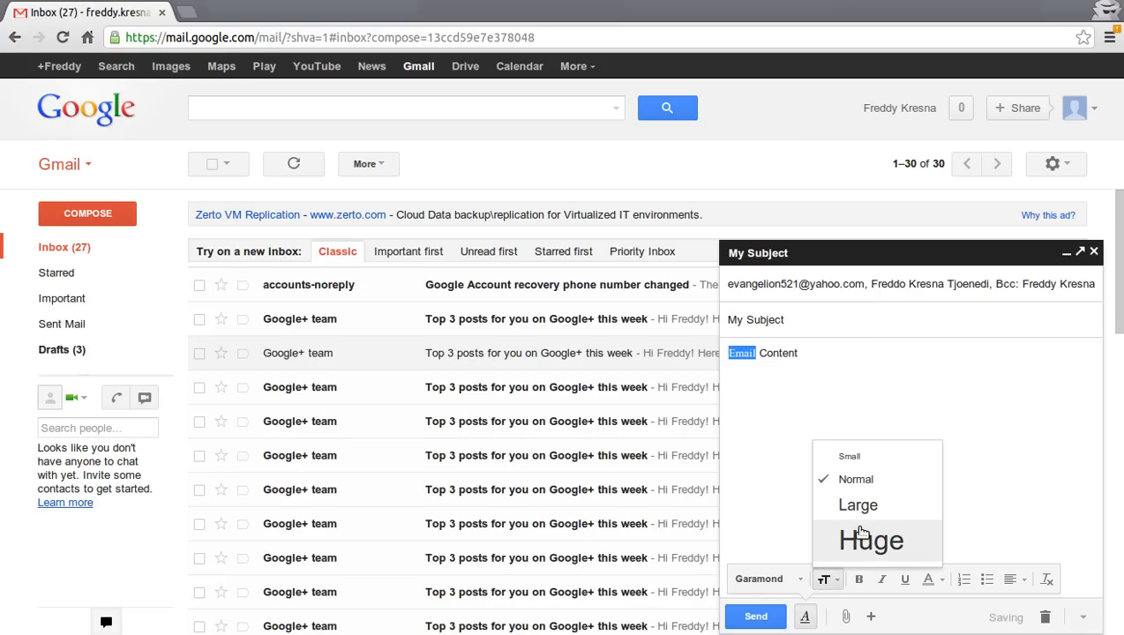
left_click(871, 540)
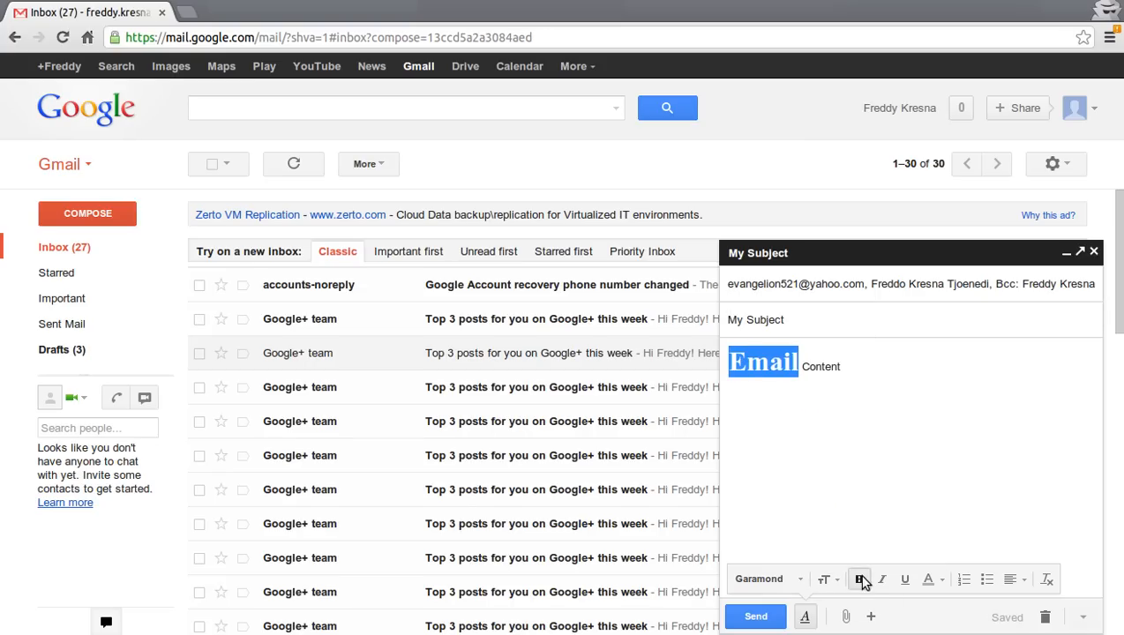
mouse_move(905, 579)
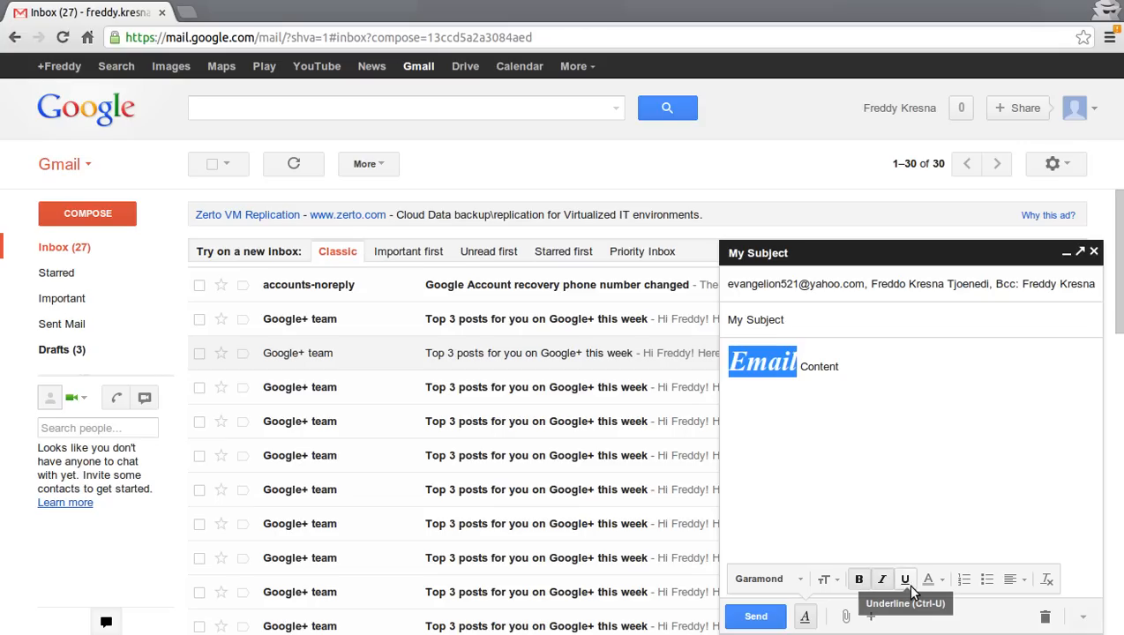
left_click(929, 580)
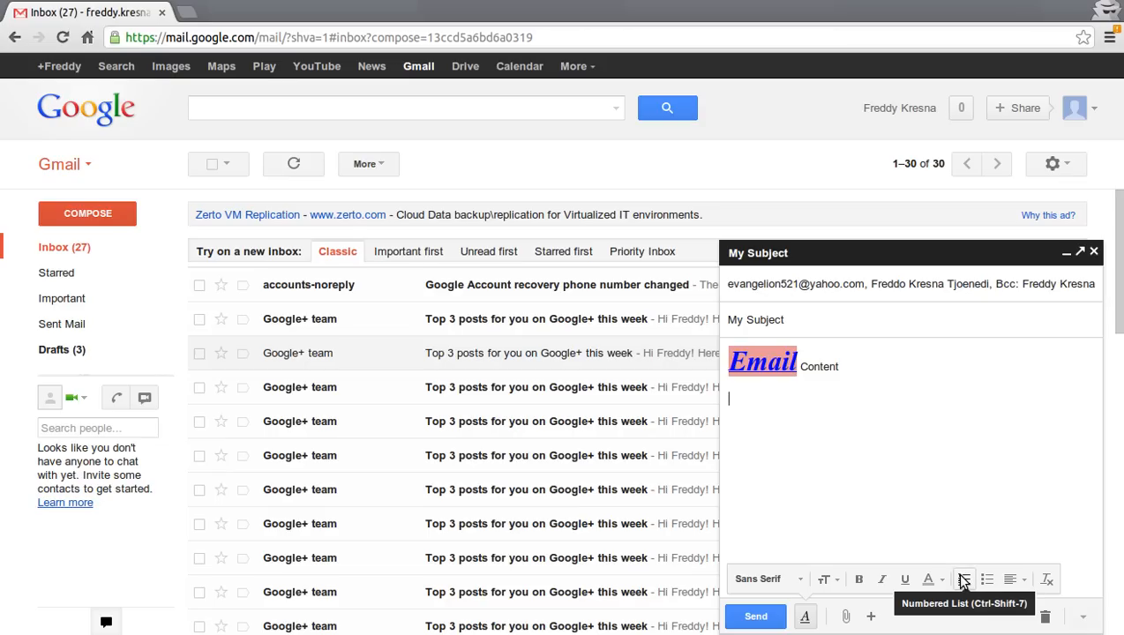
Add One, Two, Three as a list, then a closing 'Email COntent' line
left_click(987, 580)
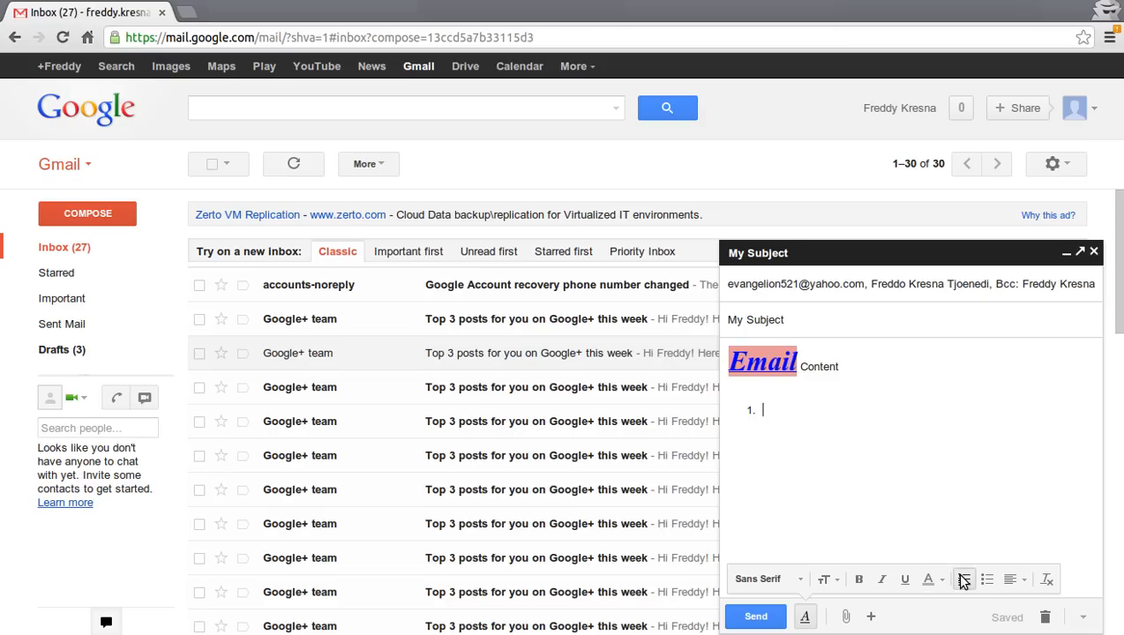
type("One")
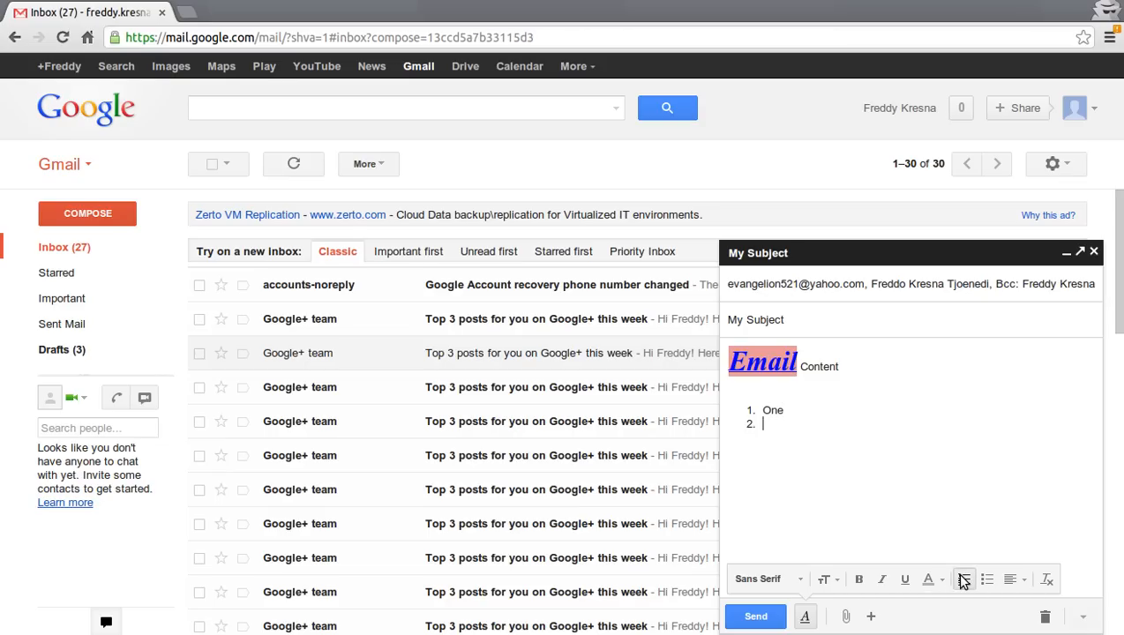
type("Two")
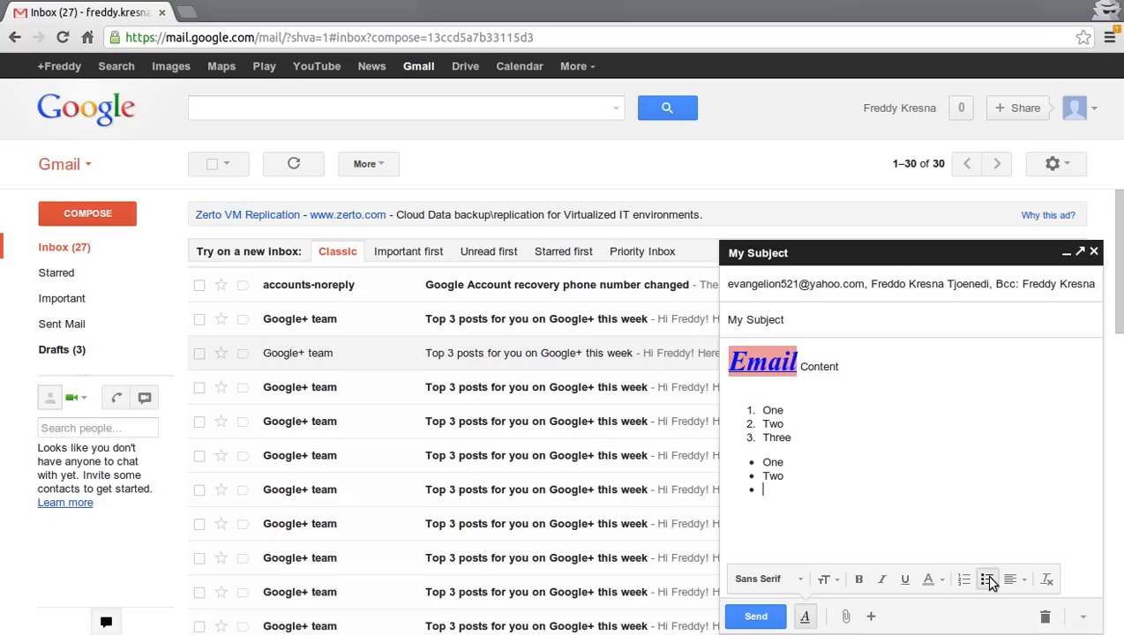
type("Three")
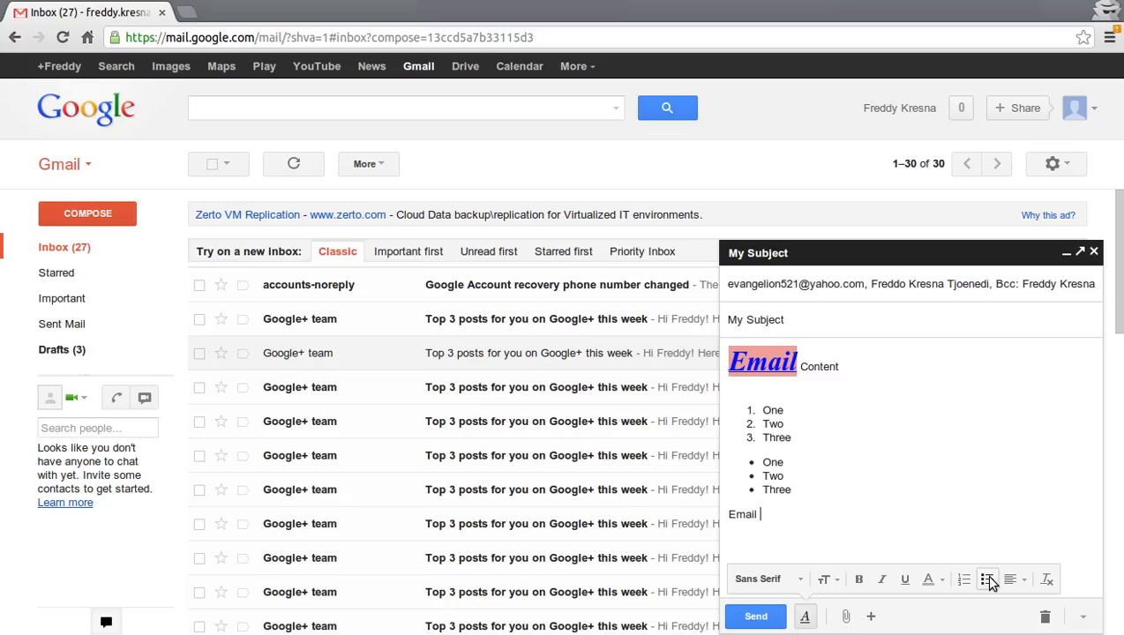
type("COntent")
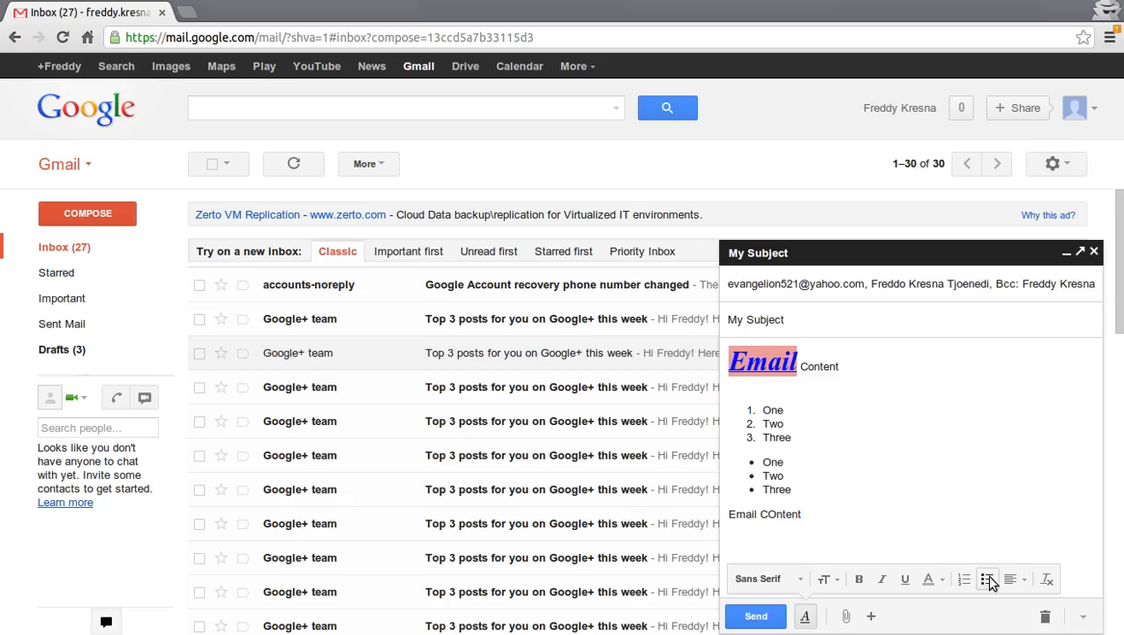
Try centring the 'Email COntent' line, then format it as a quote instead
left_click(1010, 579)
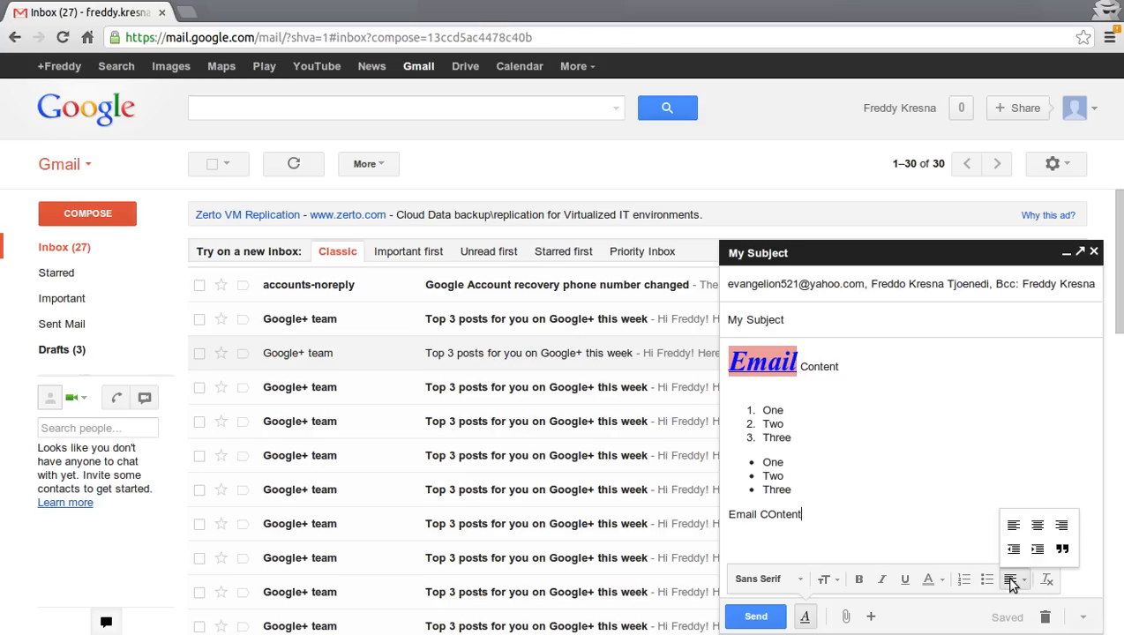
mouse_move(1037, 526)
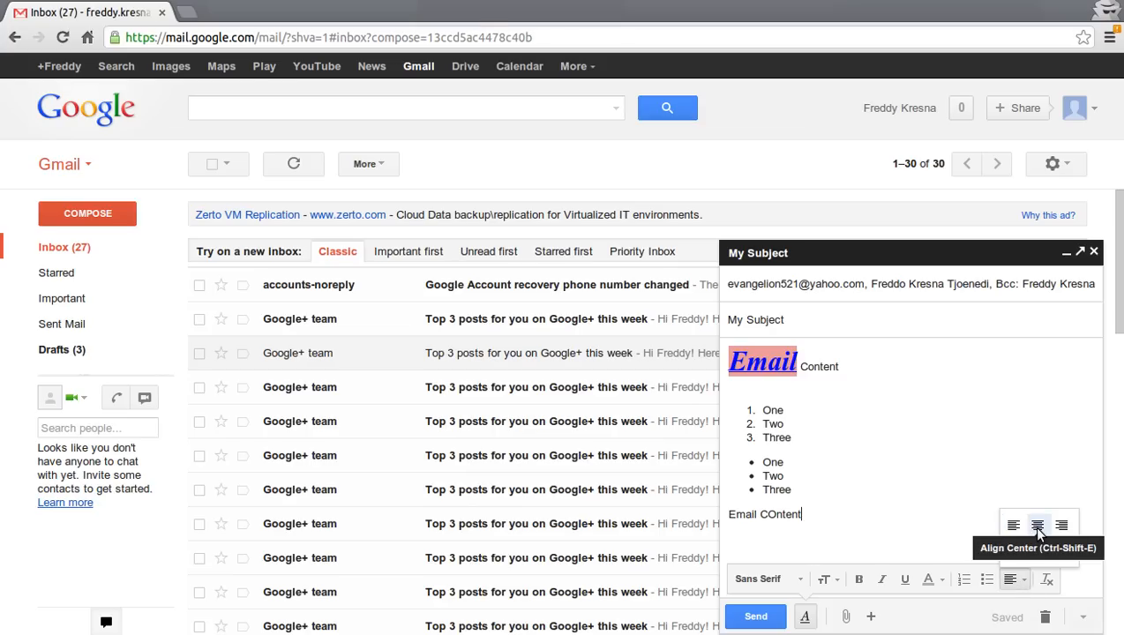
left_click(1038, 525)
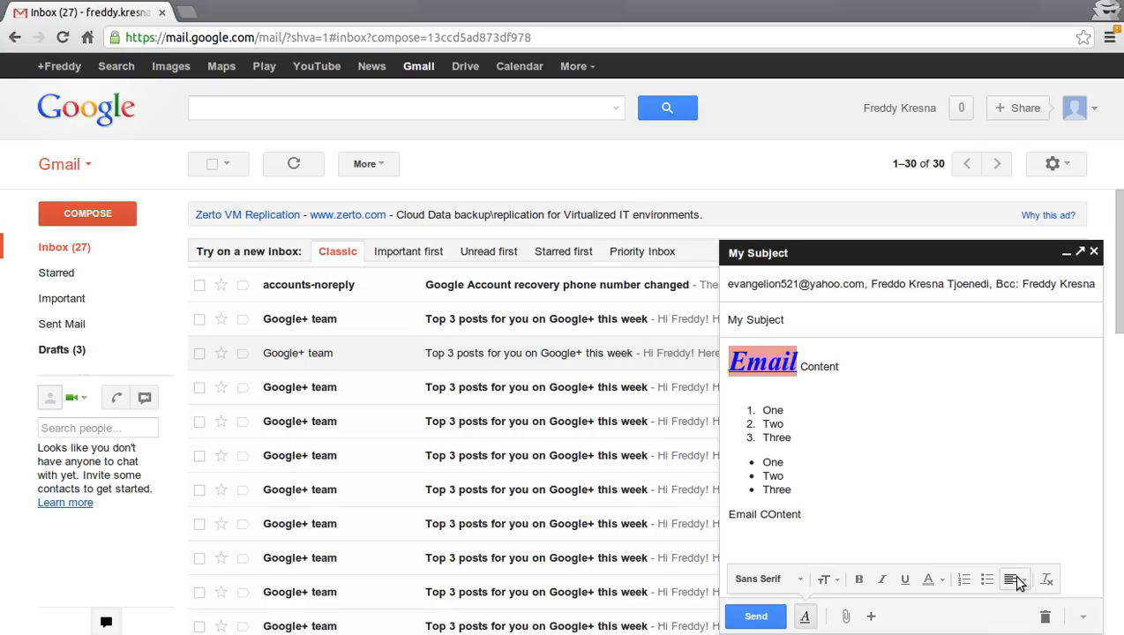
left_click(1014, 580)
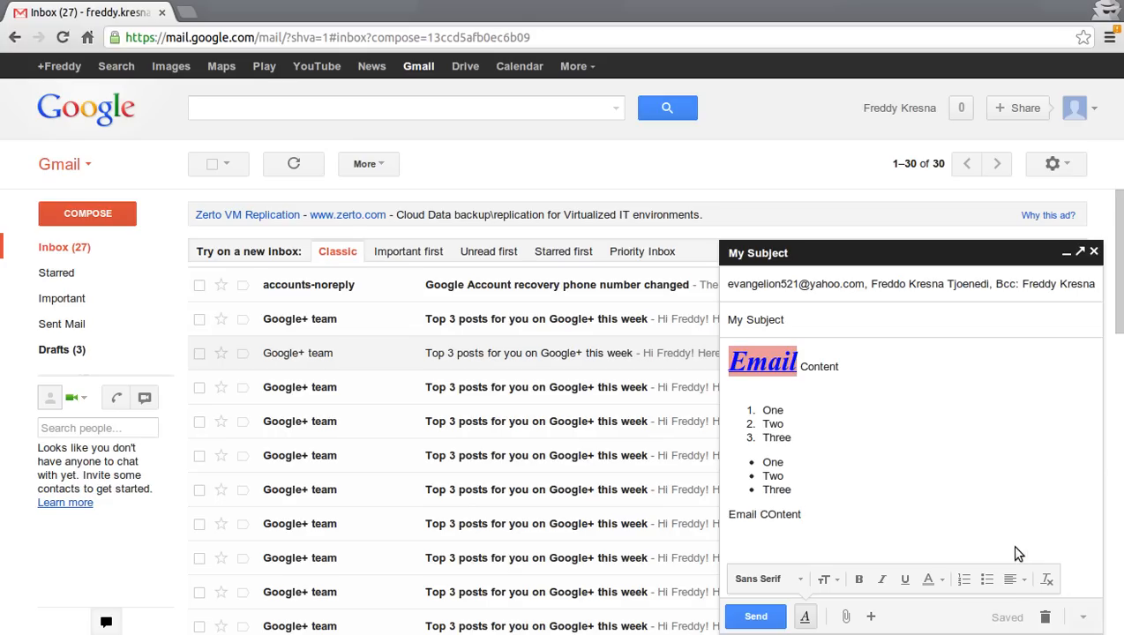
left_click(1012, 579)
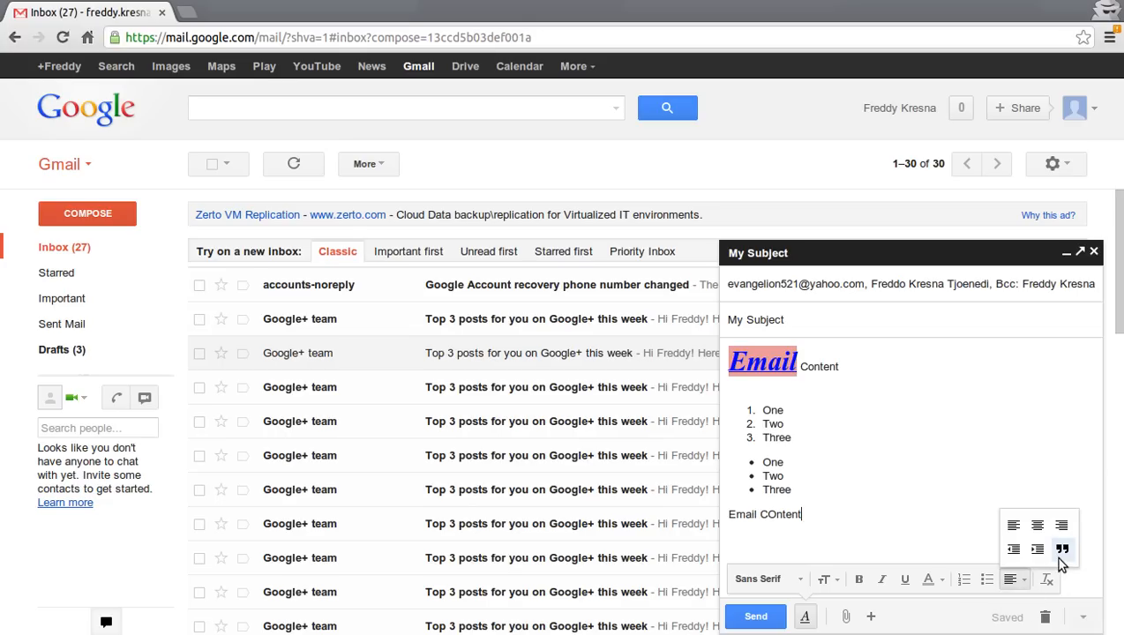
left_click(1062, 549)
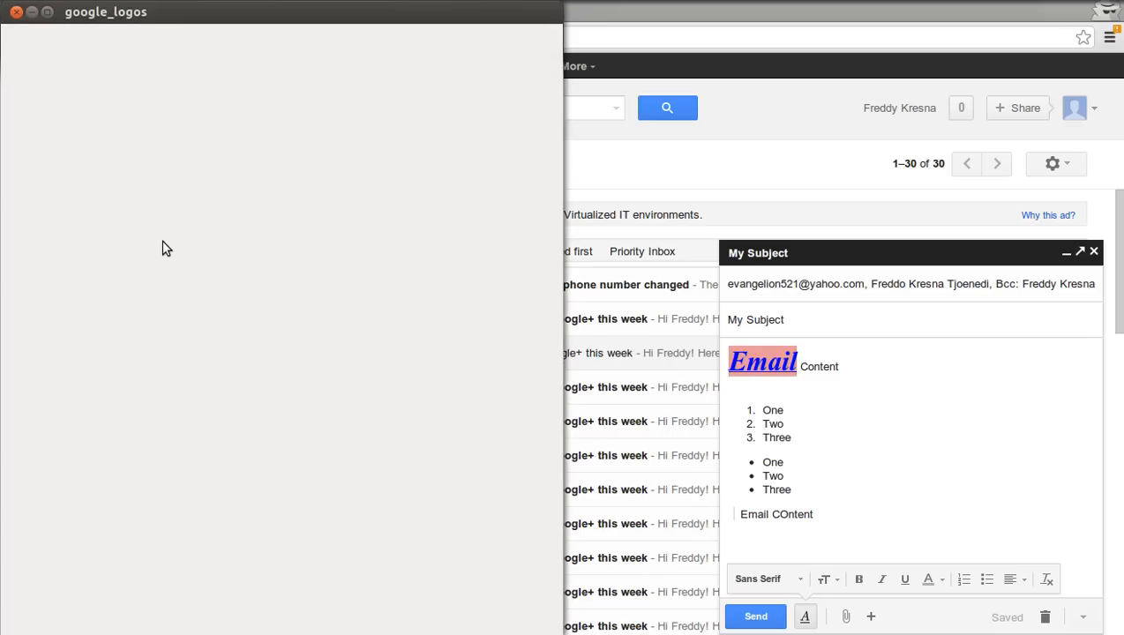
Drag apps_logo_3D_online_small.png from google_logos into the email body below 'Email COntent'
left_click(198, 155)
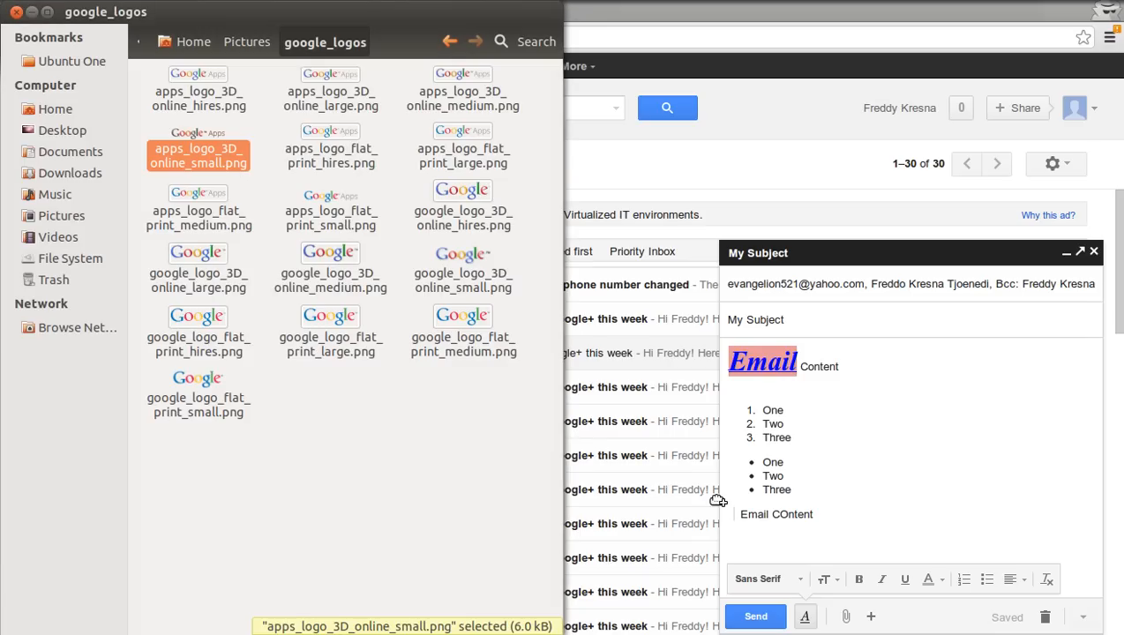
left_click_drag(198, 156, 763, 545)
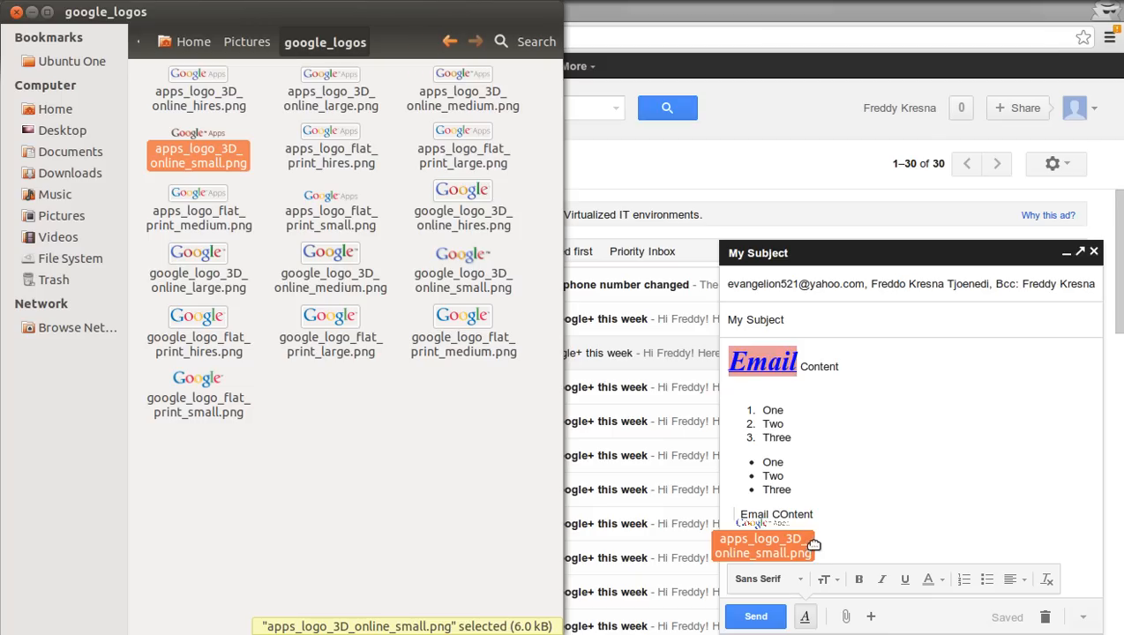
left_click_drag(198, 155, 792, 557)
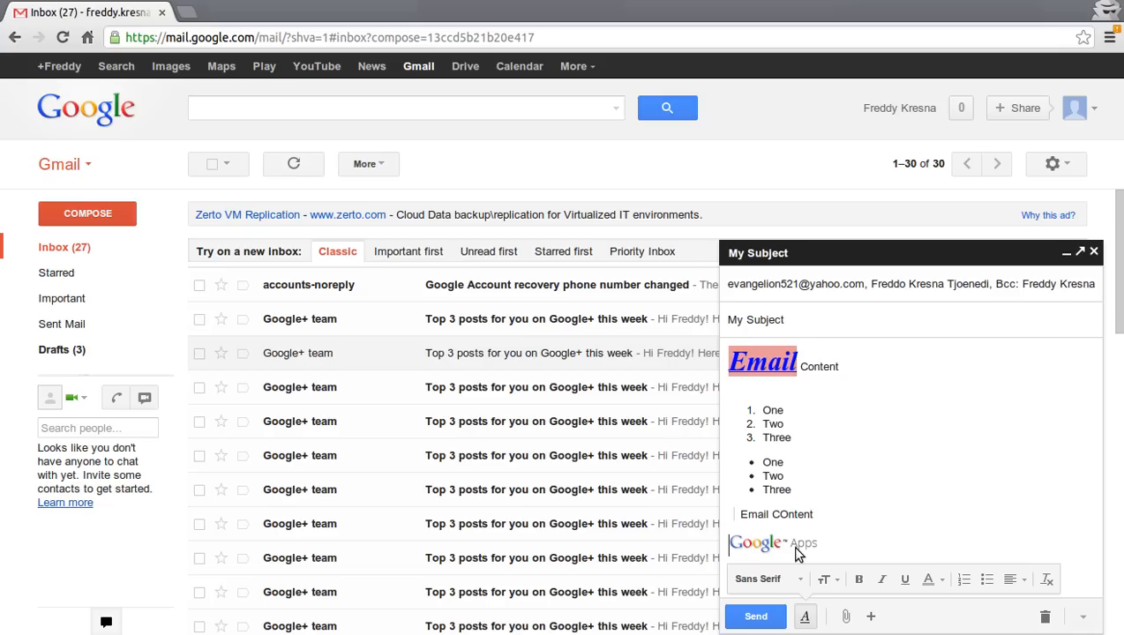
Attach apps_logo_3D_online_small.png, apps_logo_flat_print_small.png and google_logo_3D_online_small.png
left_click(870, 616)
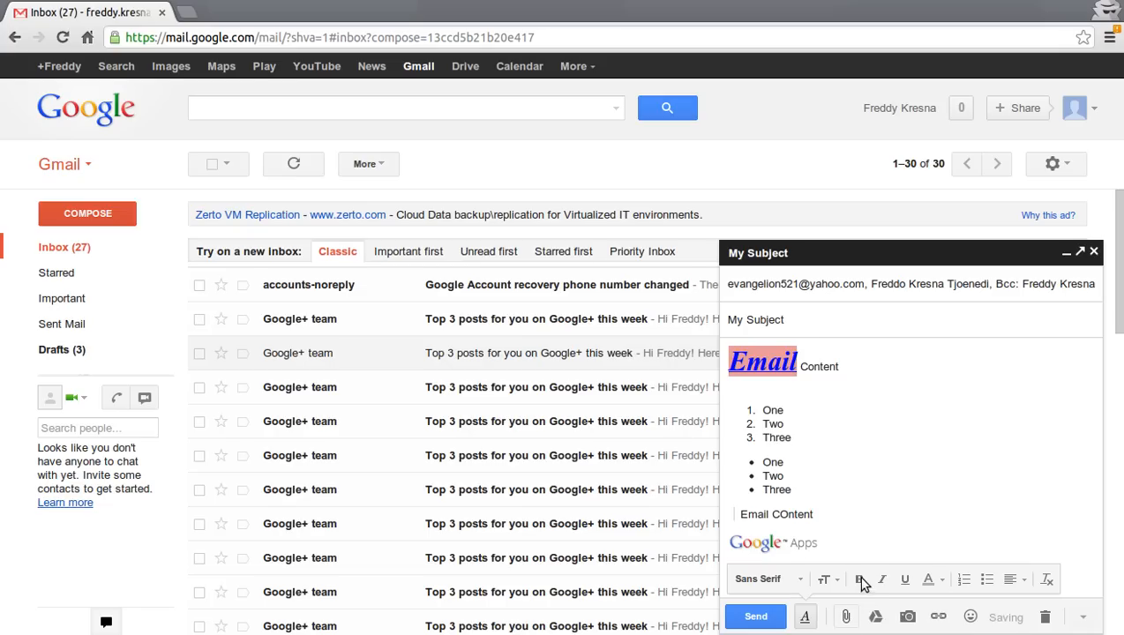
left_click(845, 616)
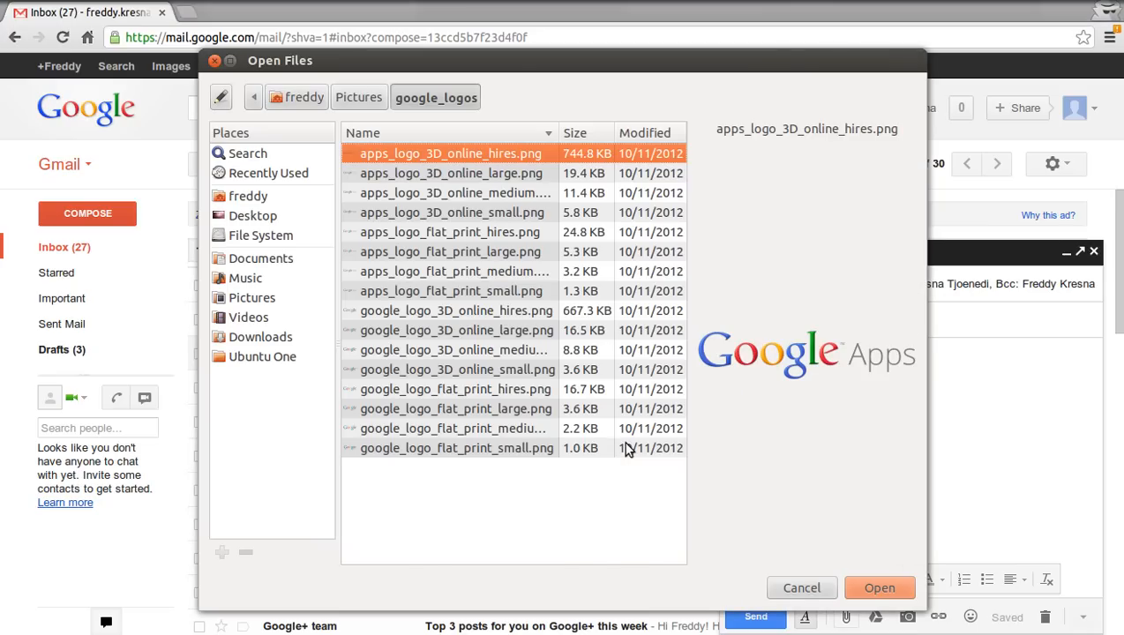
left_click(451, 212)
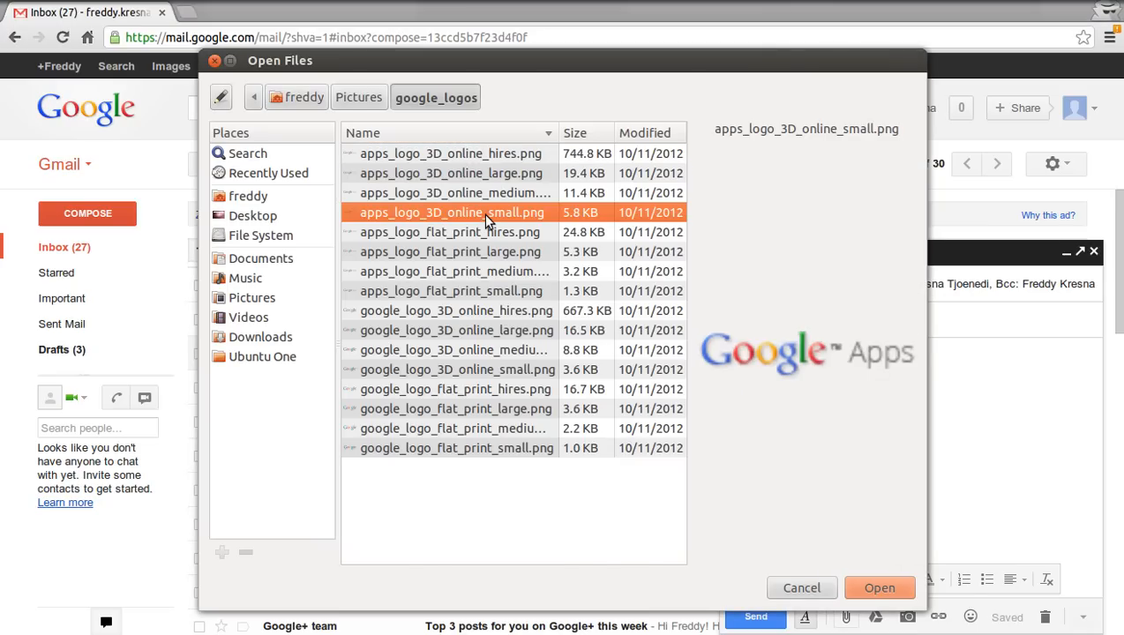
left_click(450, 290)
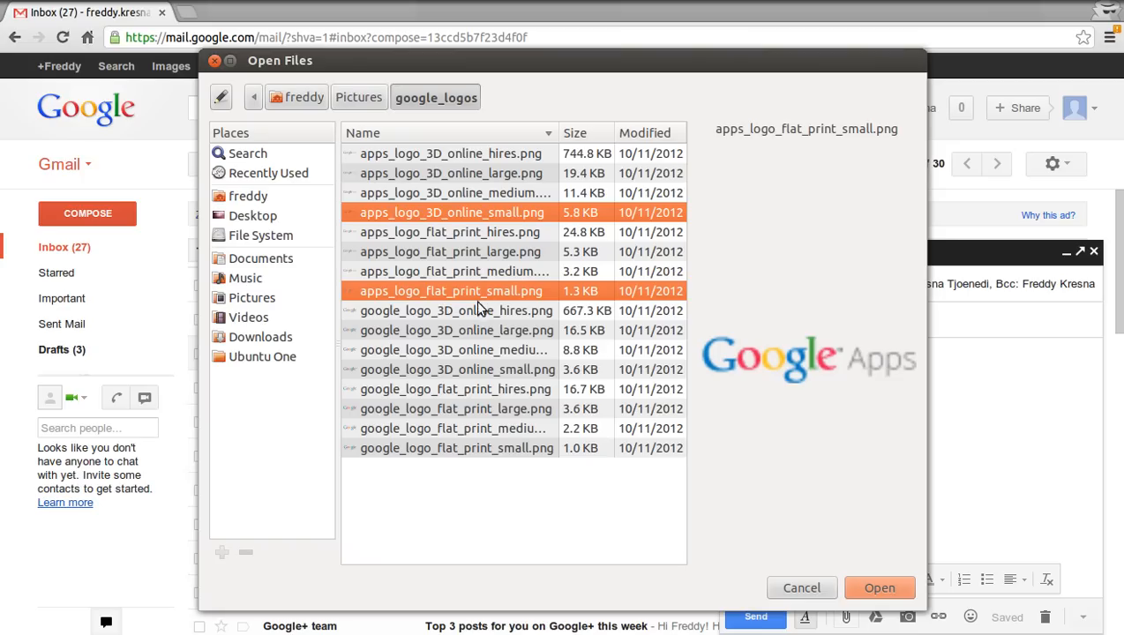
left_click(456, 369)
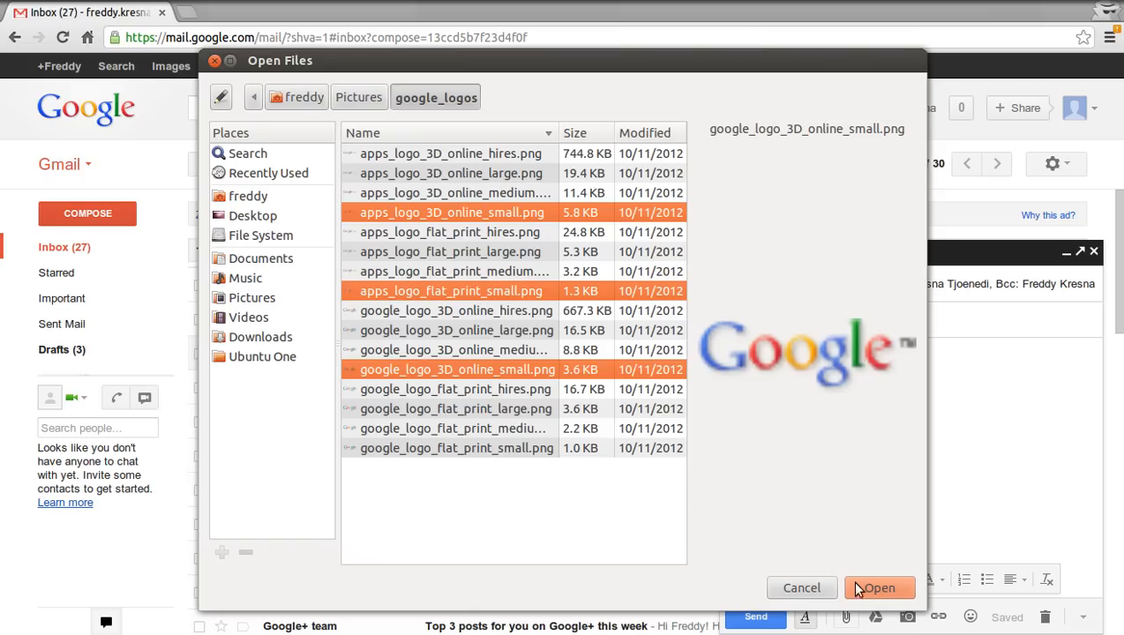
left_click(879, 588)
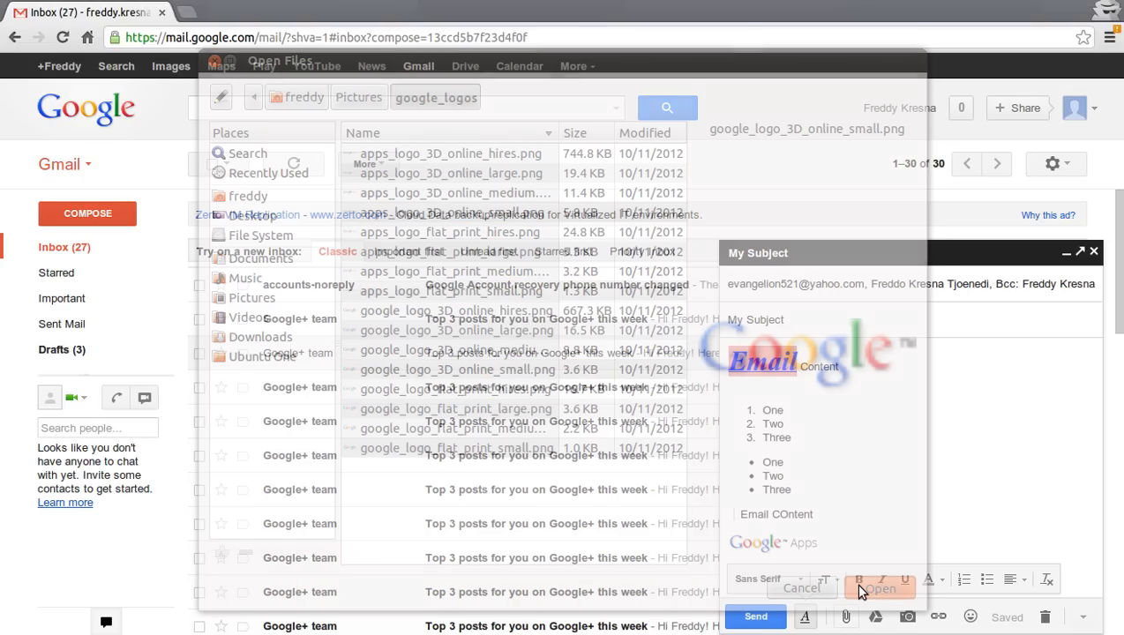
left_click(879, 588)
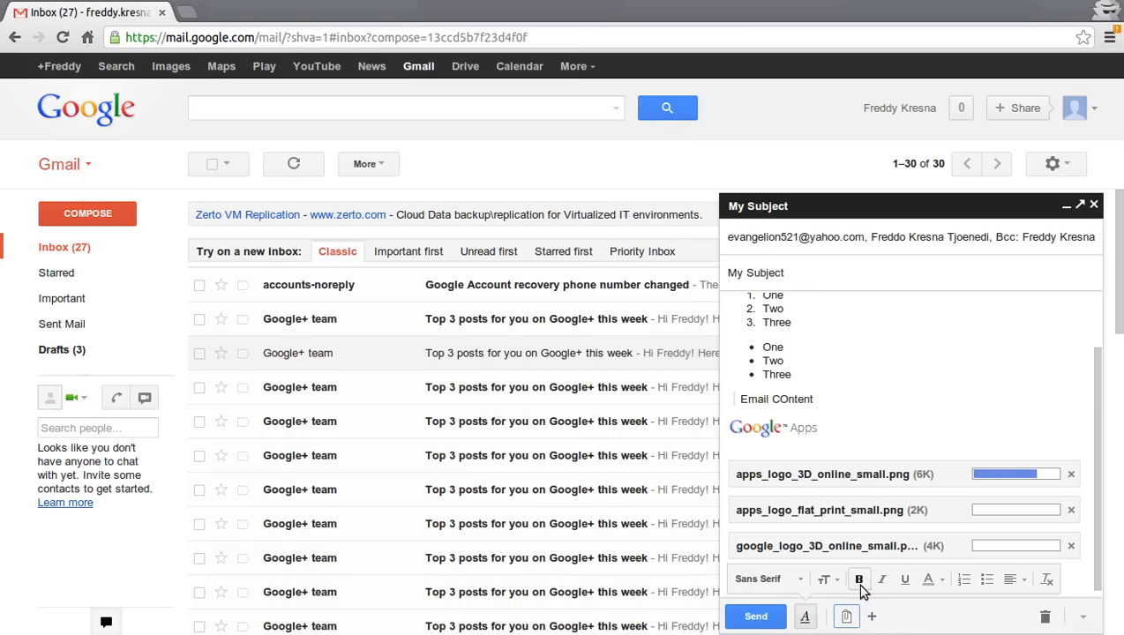
mouse_move(874, 616)
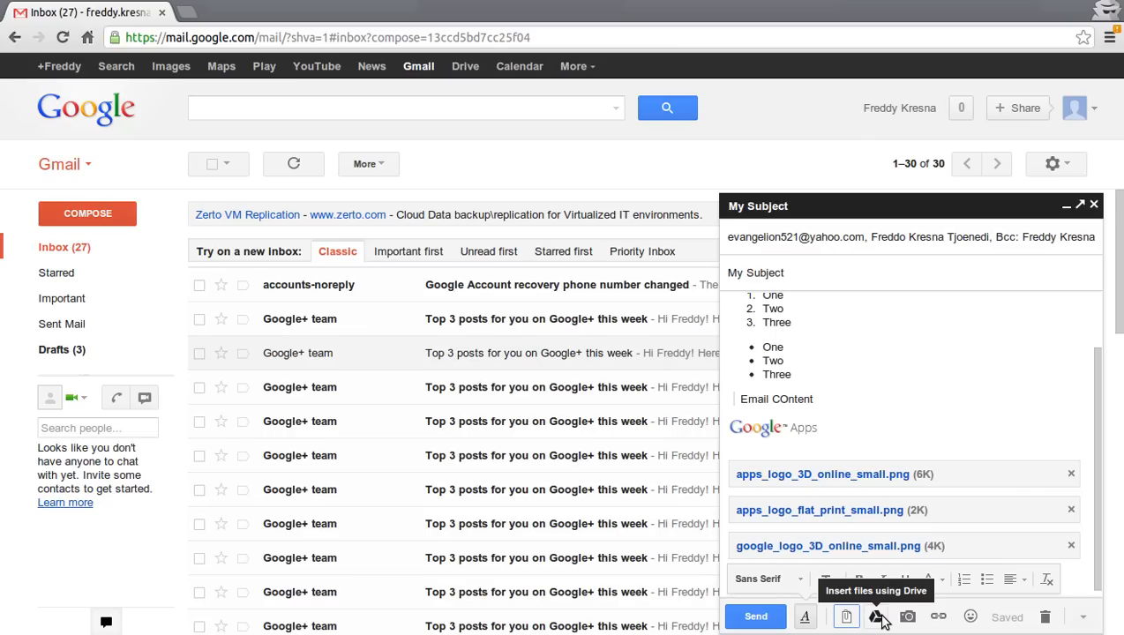
mouse_move(907, 616)
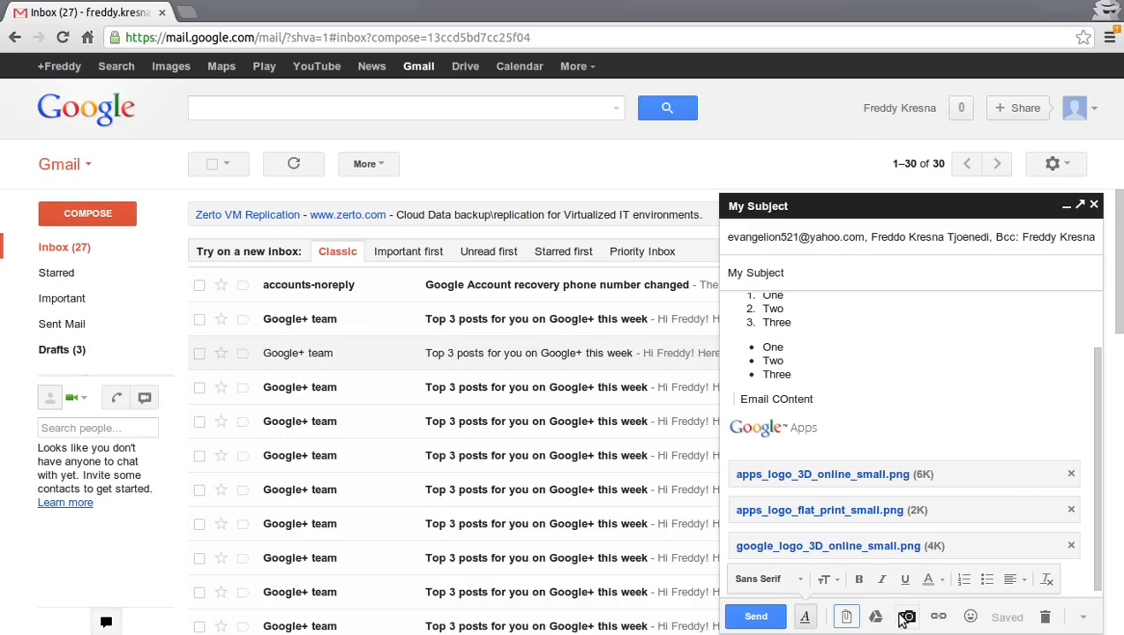
mouse_move(908, 617)
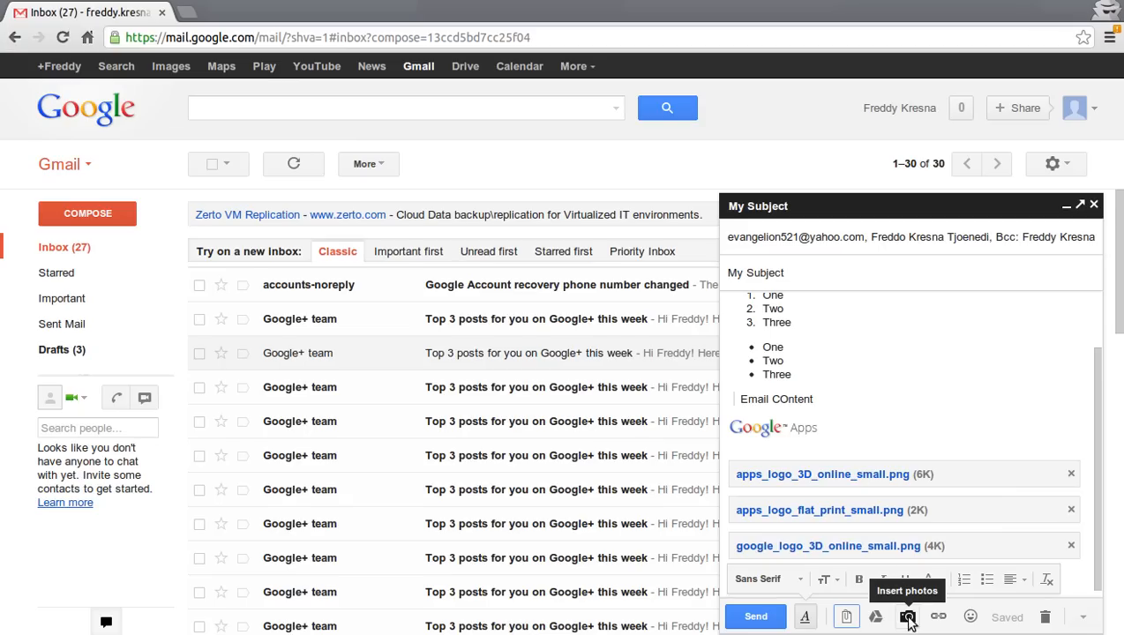
left_click(908, 616)
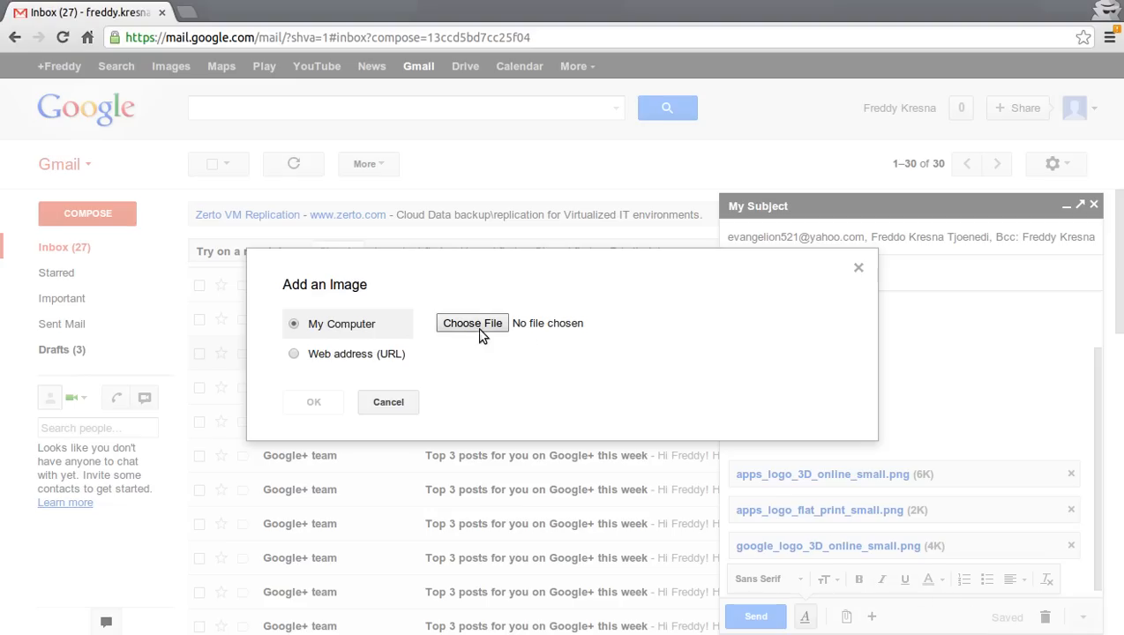
left_click(388, 402)
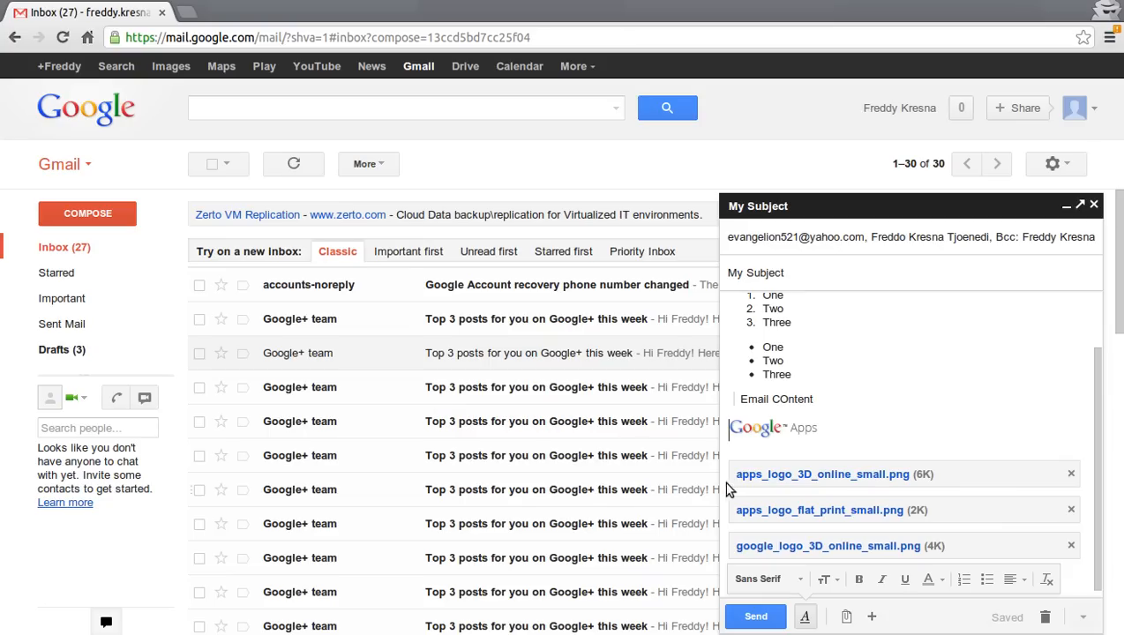
mouse_move(908, 616)
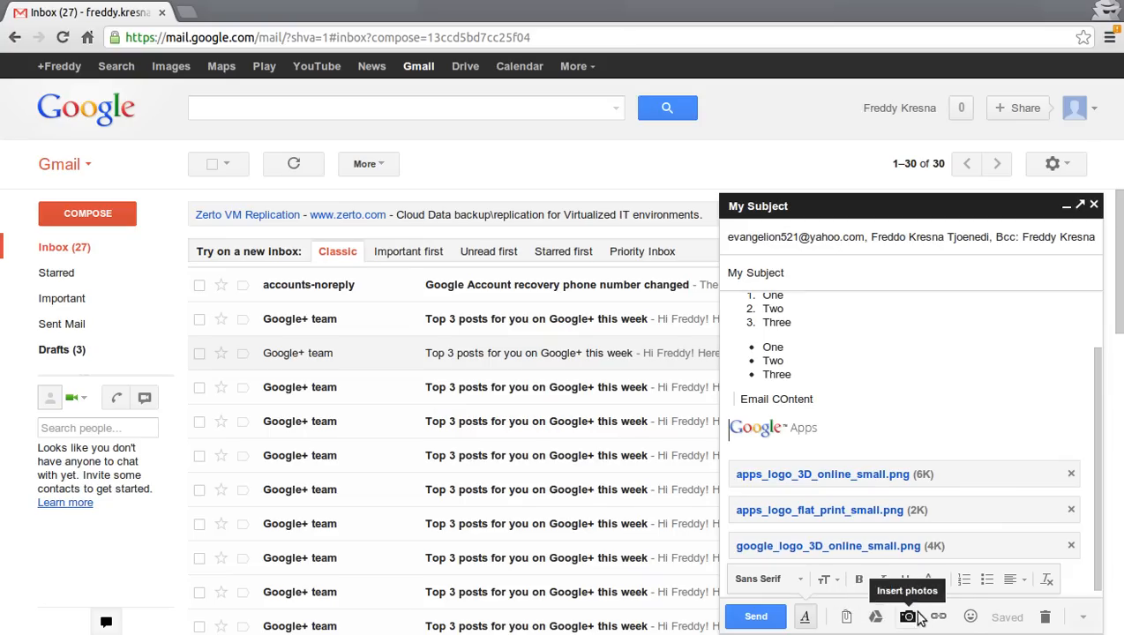
mouse_move(853, 437)
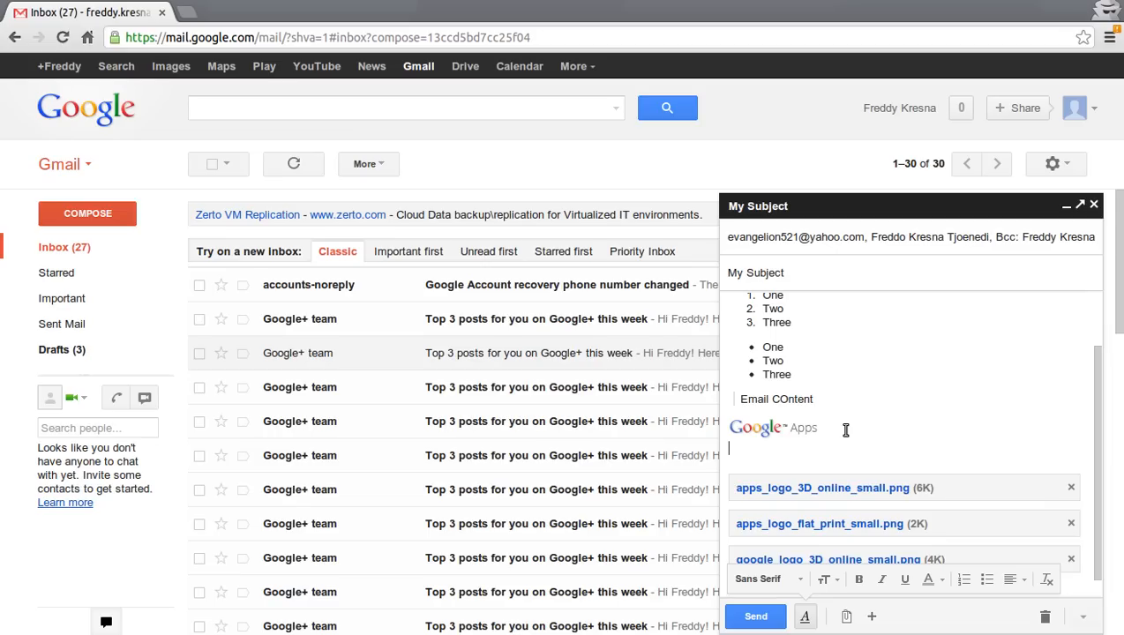
Type 'Google' below the logo and link it to google.com
type("Google")
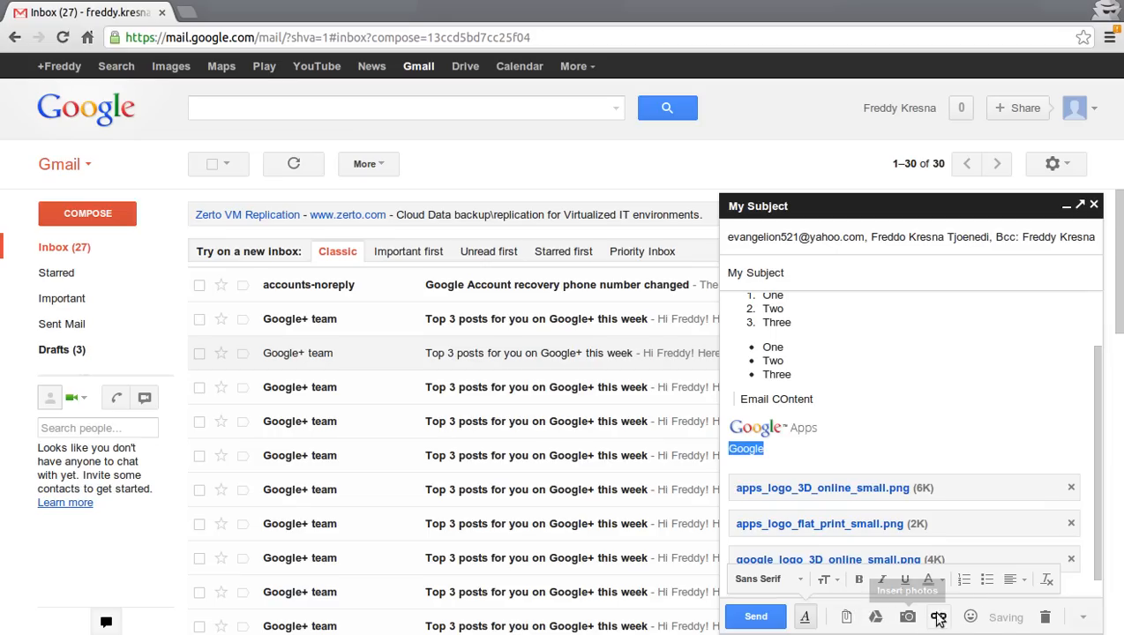
left_click(939, 616)
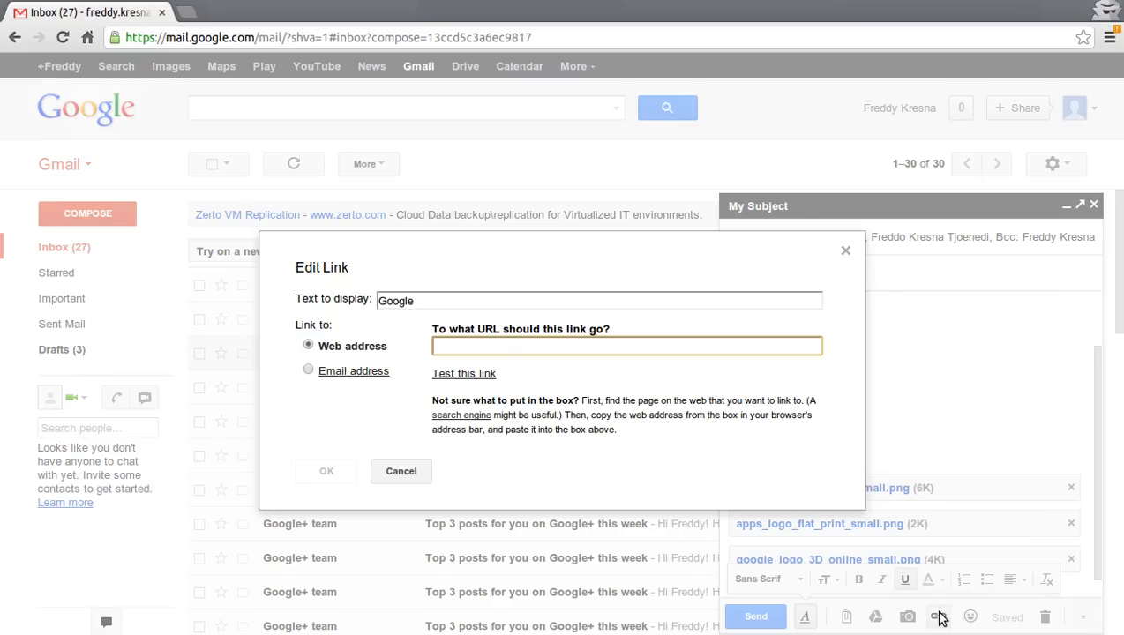
type("google.com")
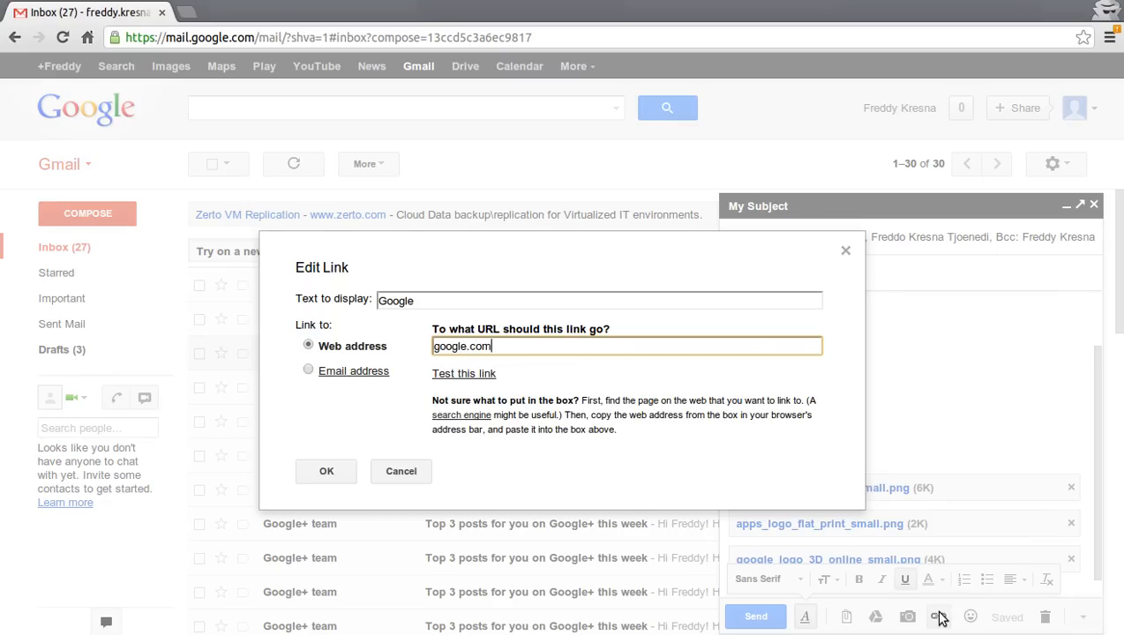
left_click(326, 471)
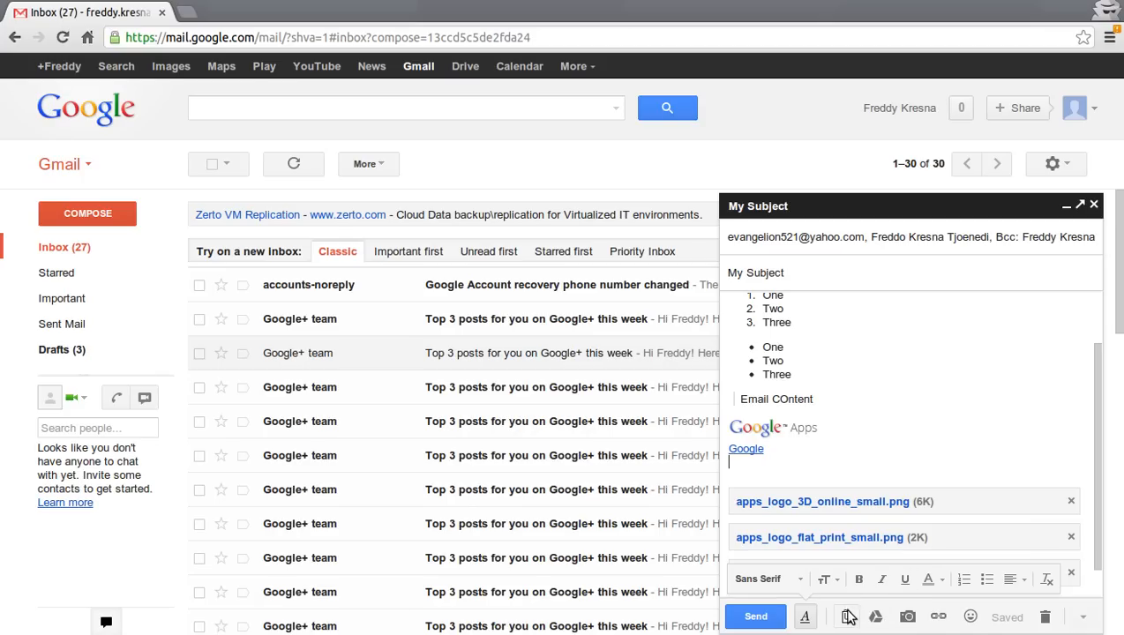
mouse_move(970, 617)
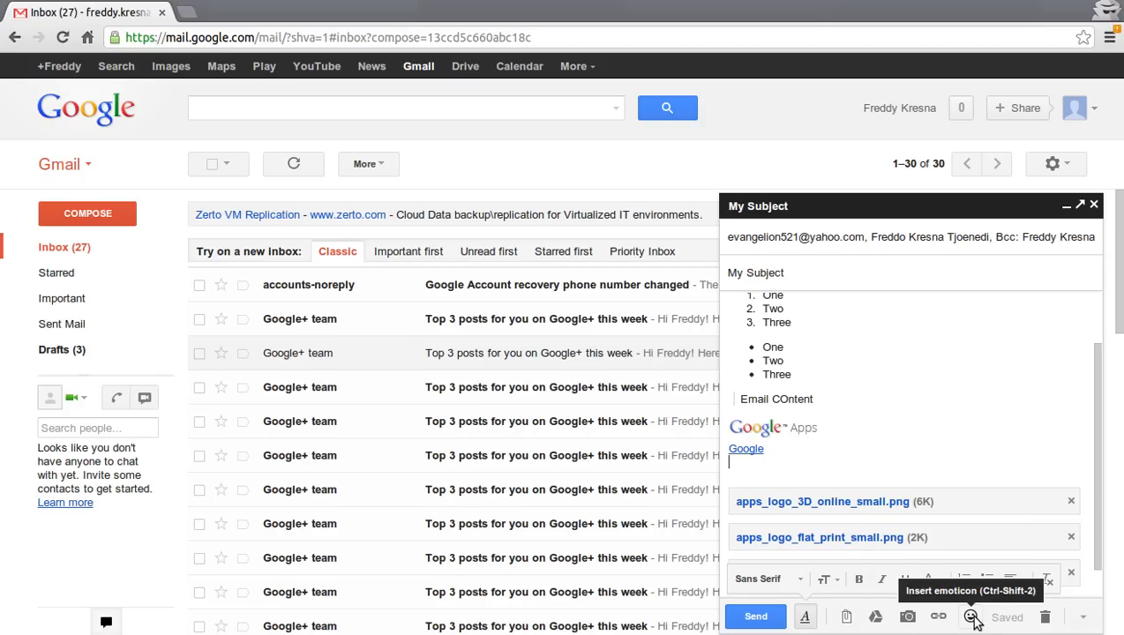
Insert a smiley emoticon beneath the Google link
left_click(970, 616)
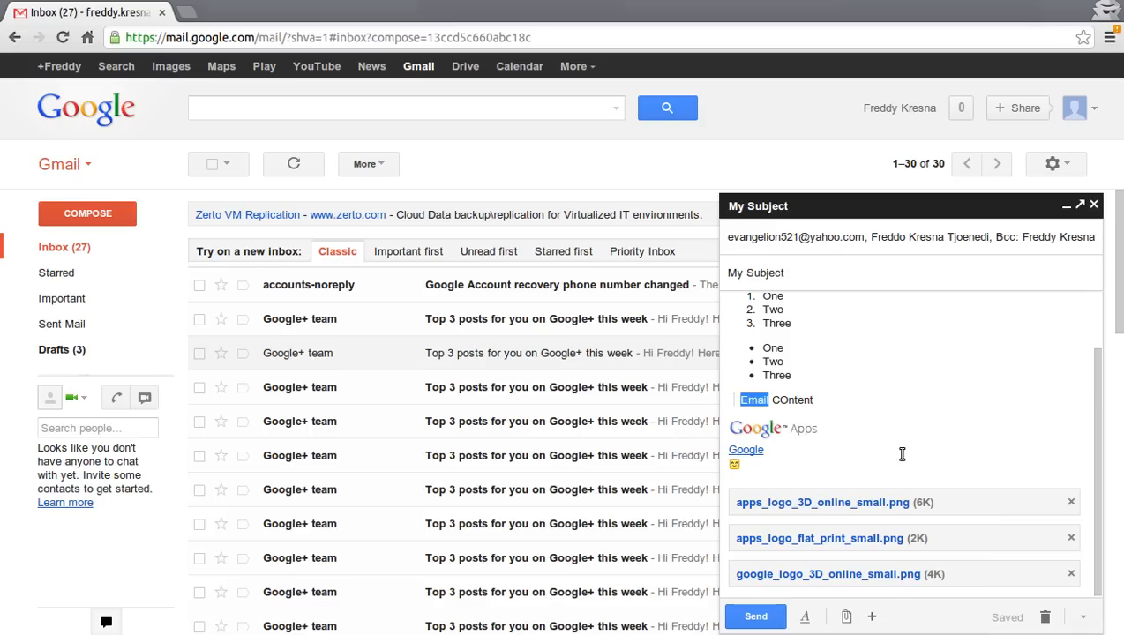
mouse_move(1084, 616)
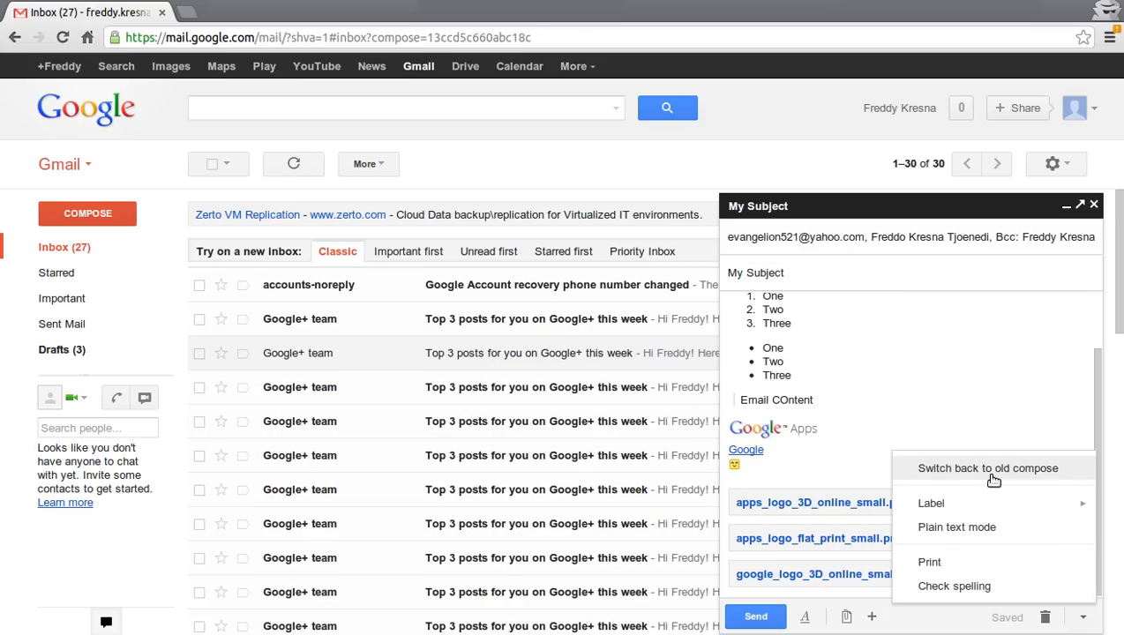
mouse_move(890, 431)
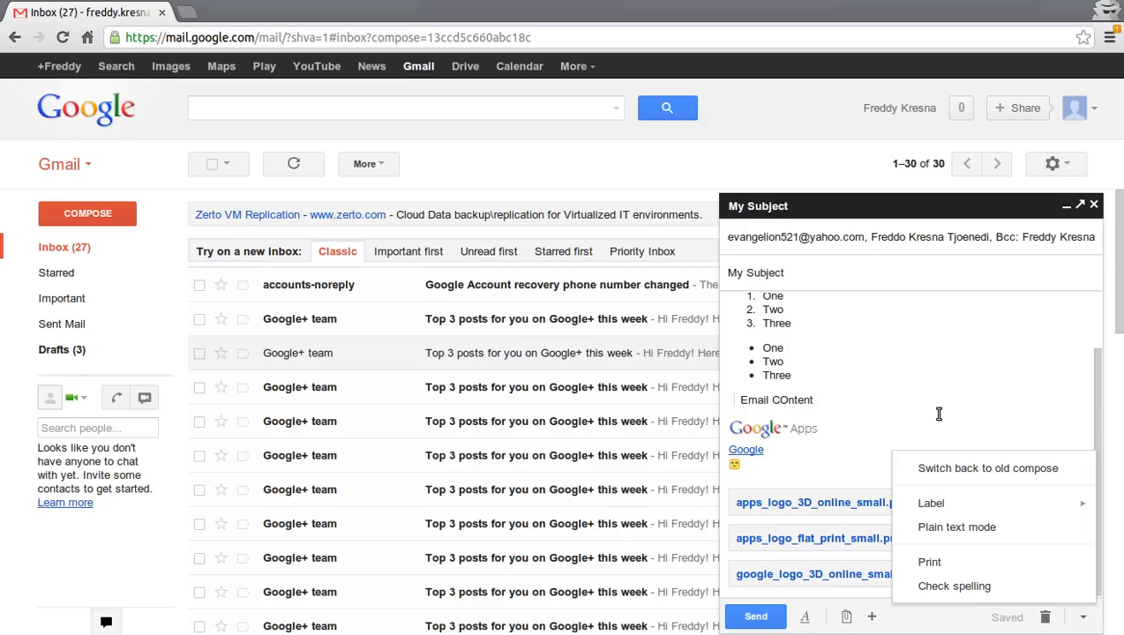
mouse_move(929, 562)
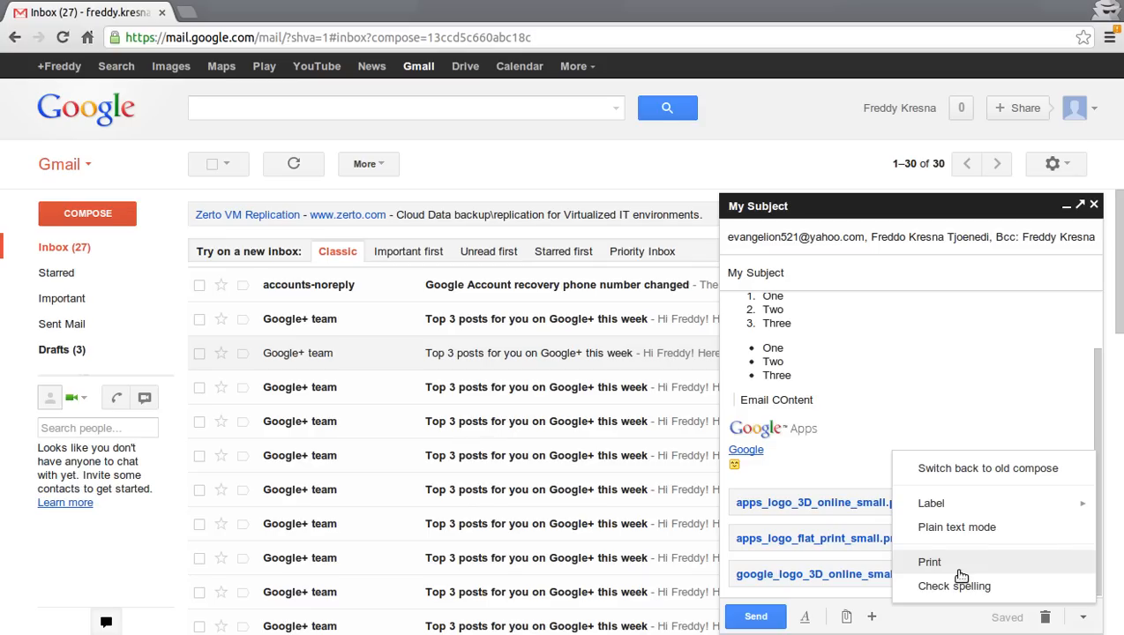
mouse_move(931, 560)
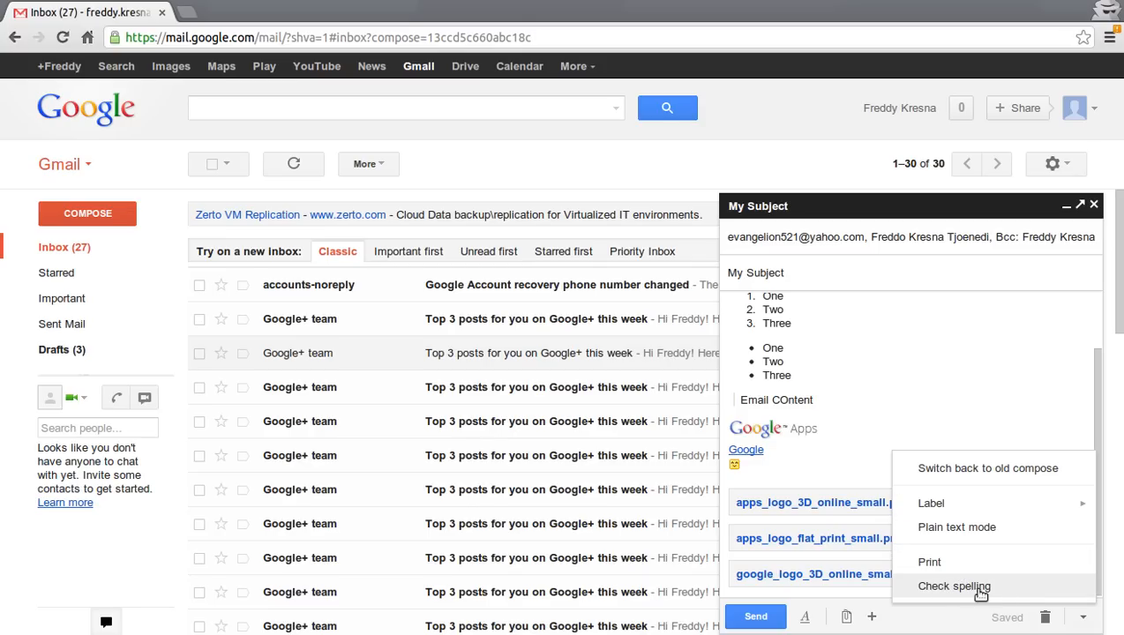
mouse_move(1010, 592)
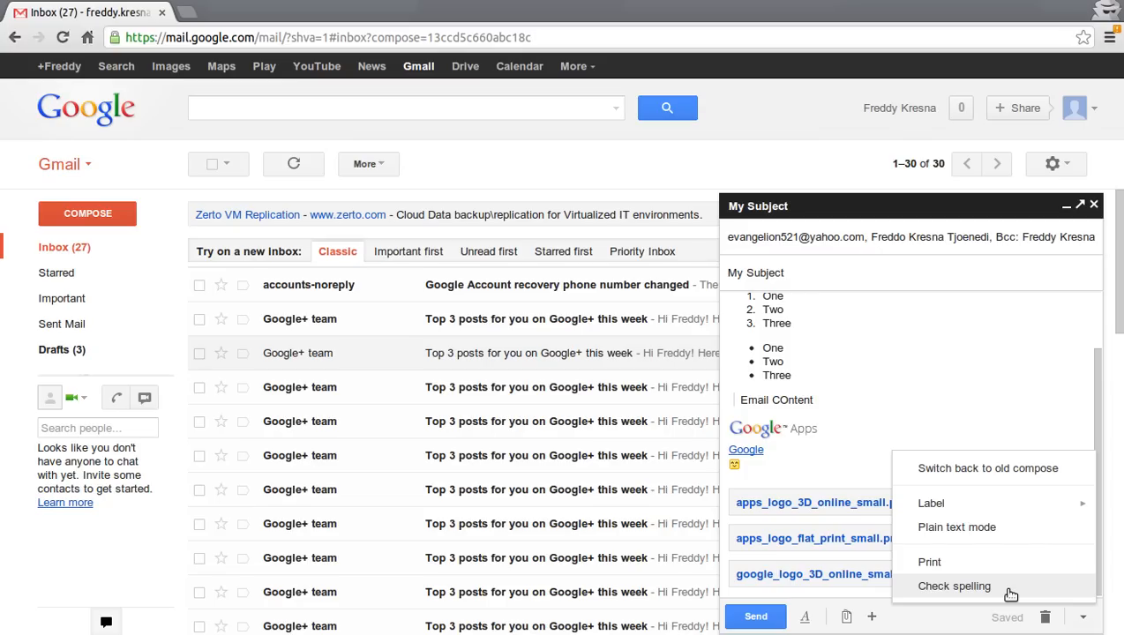
Run Check spelling from the compose window's More options menu on the My Subject draft
left_click(953, 586)
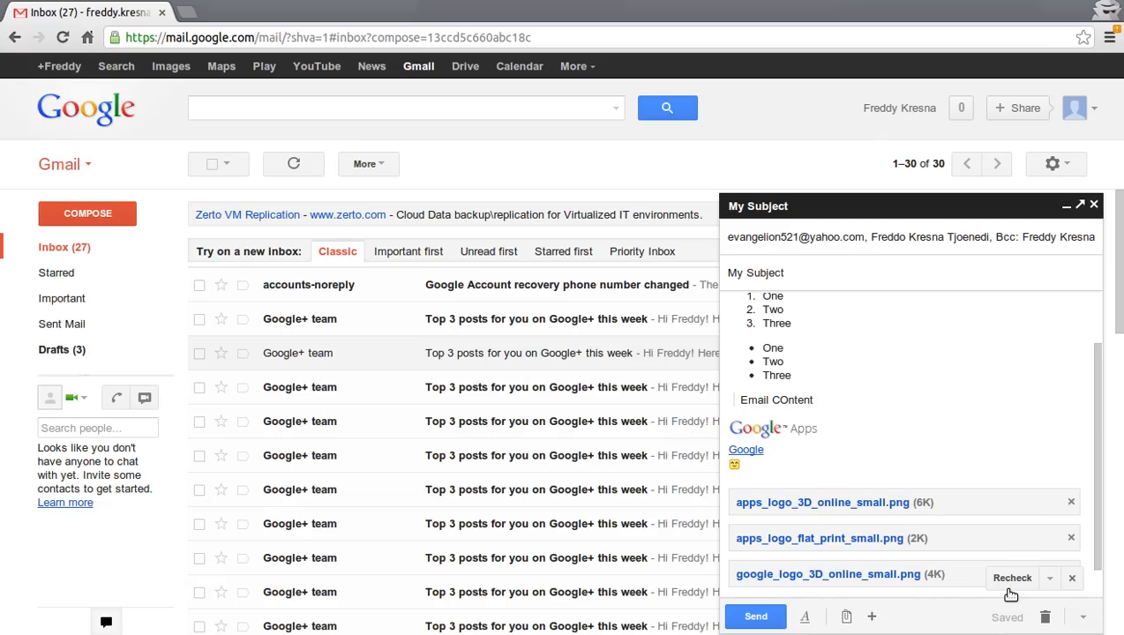
mouse_move(948, 466)
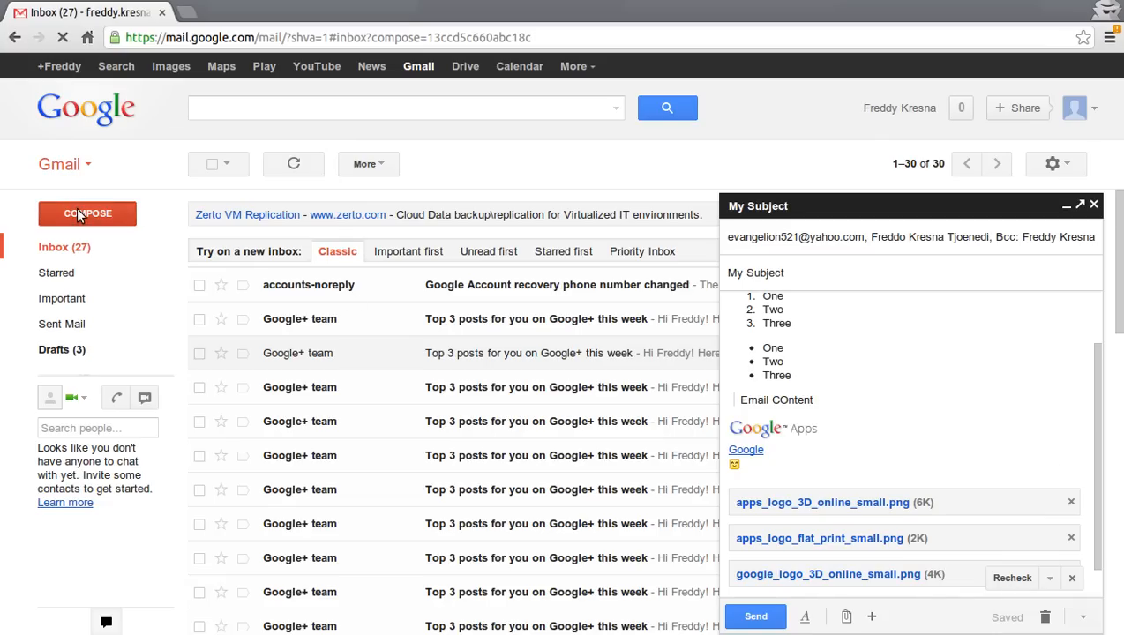
Open two blank New Message windows alongside the unsent My Subject draft
left_click(87, 213)
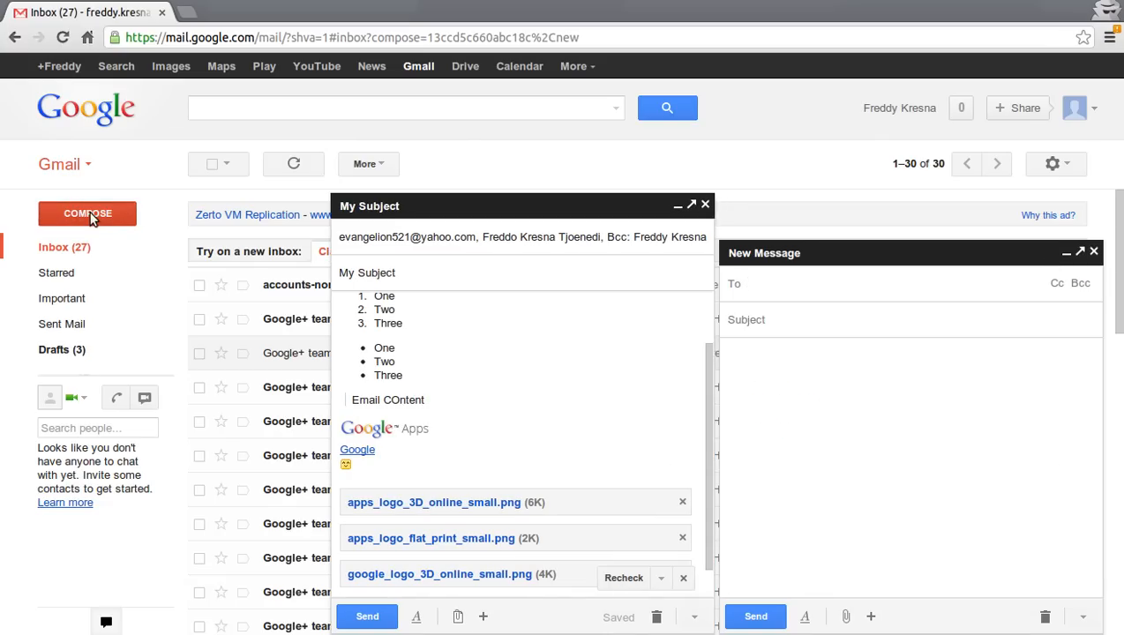
left_click(678, 206)
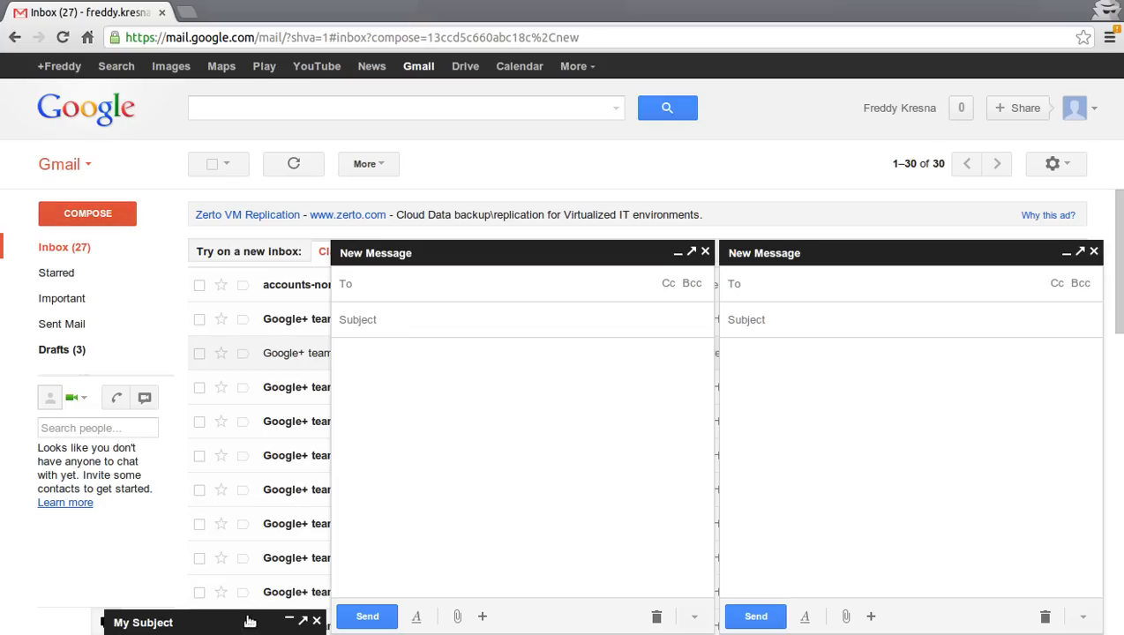